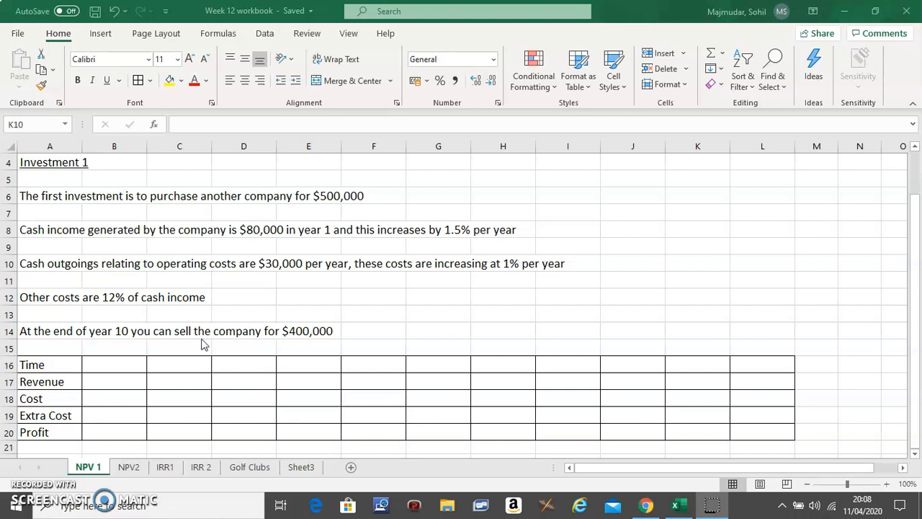
pyautogui.moveTo(132, 335)
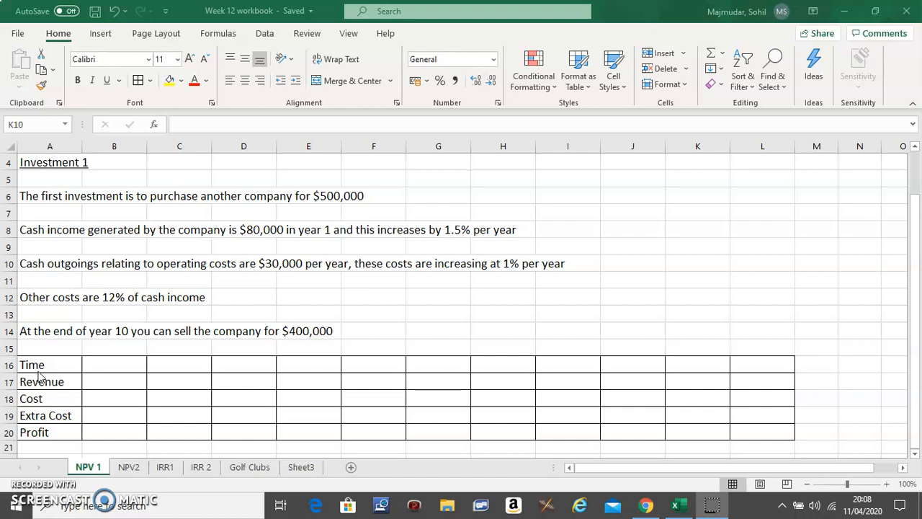
pyautogui.moveTo(465, 371)
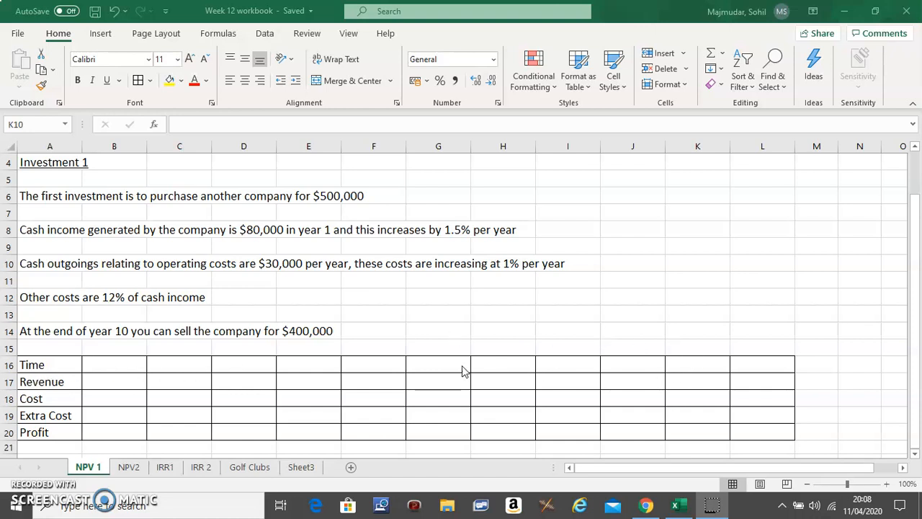
pyautogui.moveTo(40, 435)
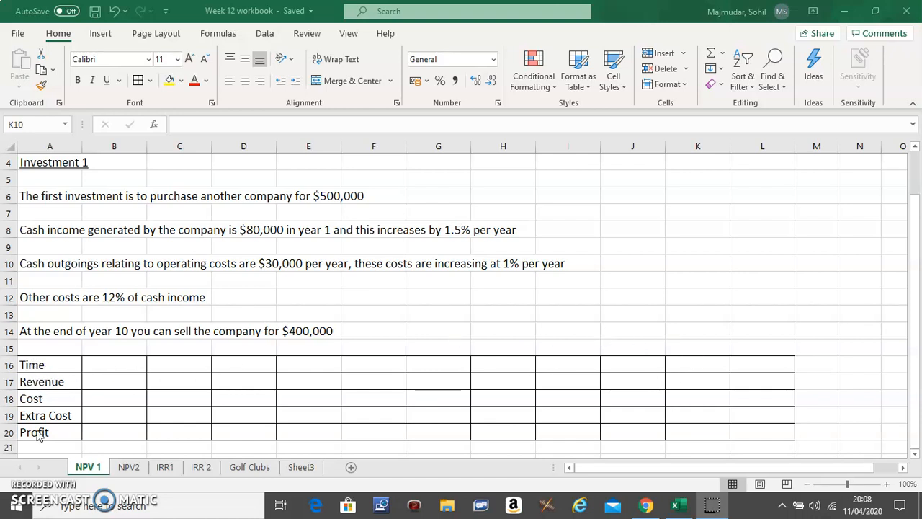
pyautogui.moveTo(43, 381)
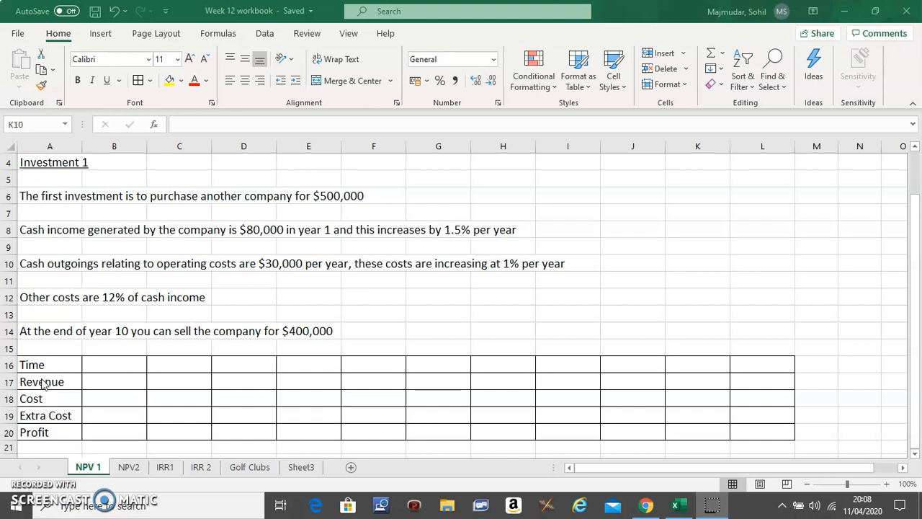
pyautogui.moveTo(45, 368)
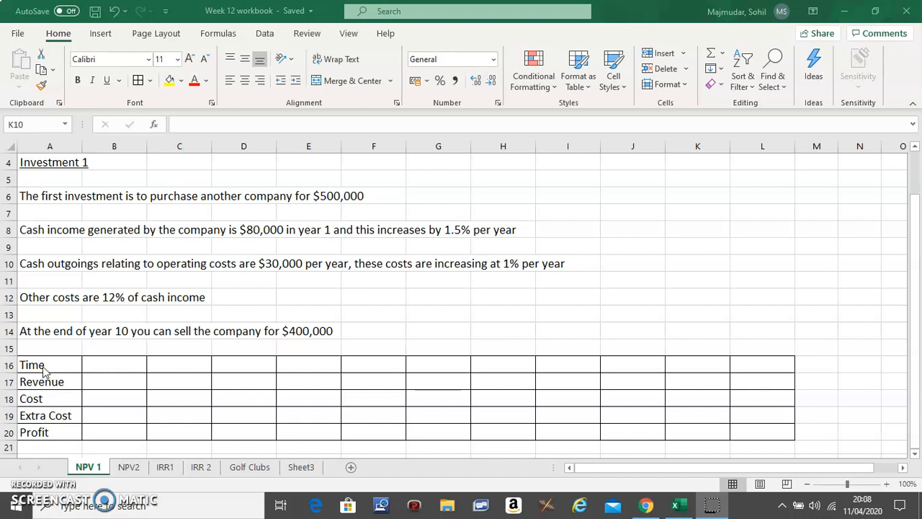
pyautogui.moveTo(59, 382)
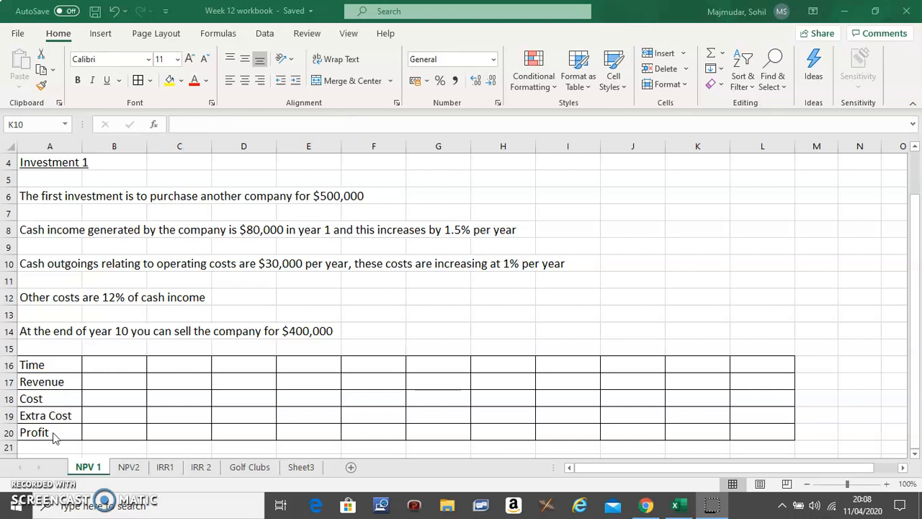
pyautogui.moveTo(91, 363)
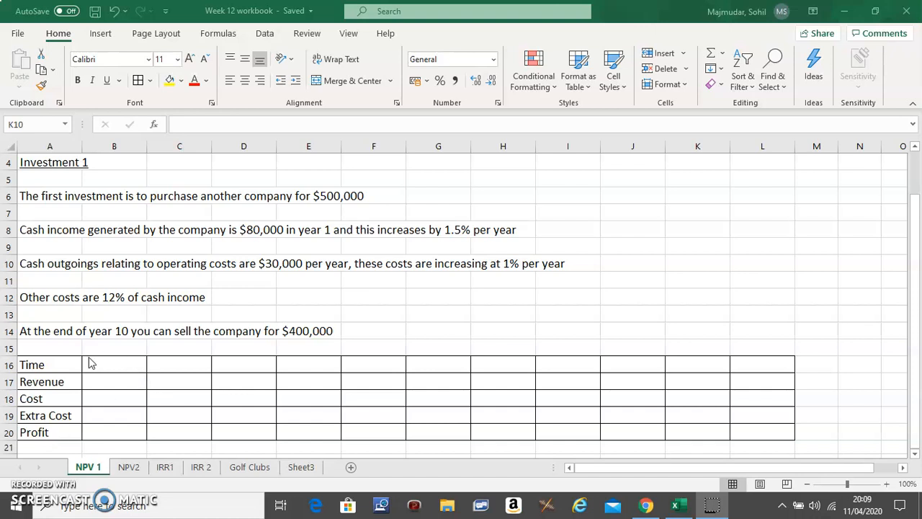
pyautogui.moveTo(294, 362)
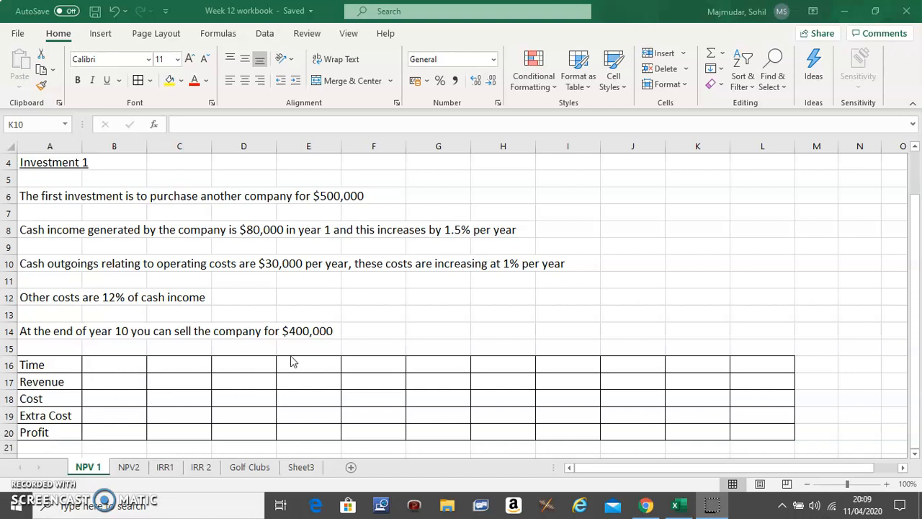
pyautogui.moveTo(398, 406)
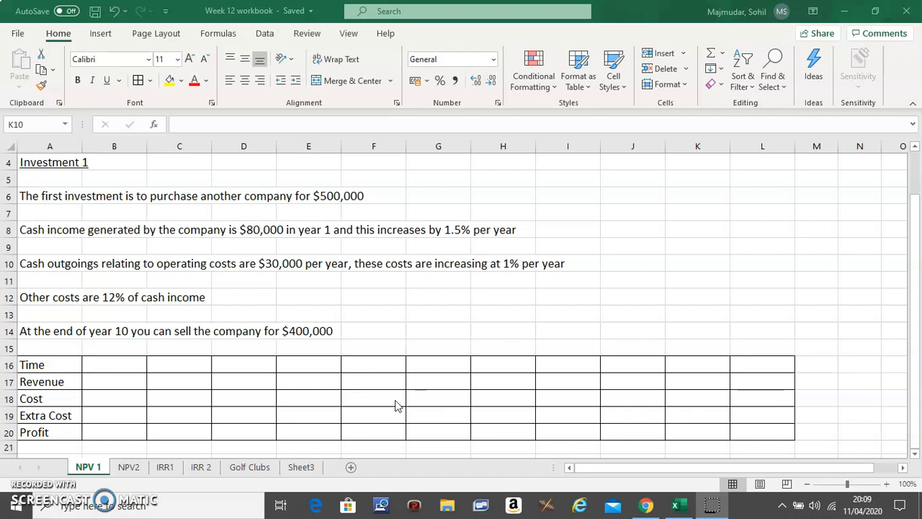
pyautogui.moveTo(166, 266)
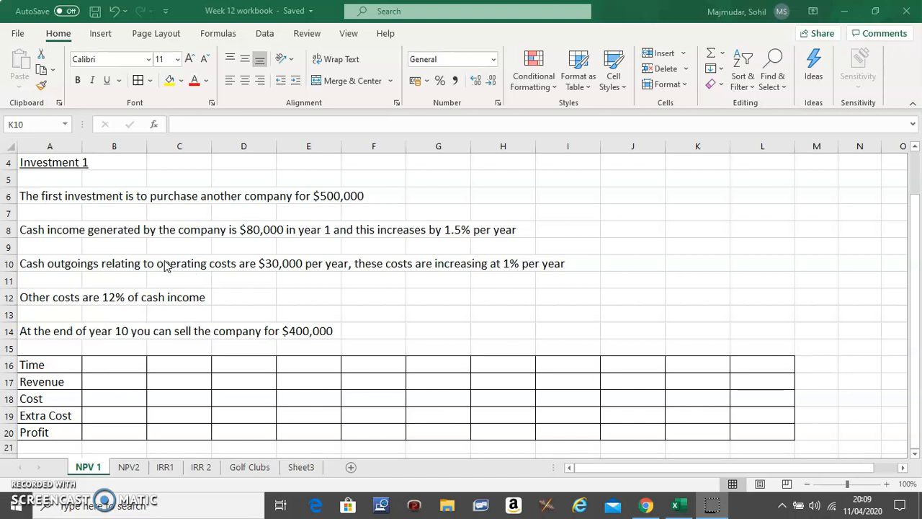
pyautogui.moveTo(272, 227)
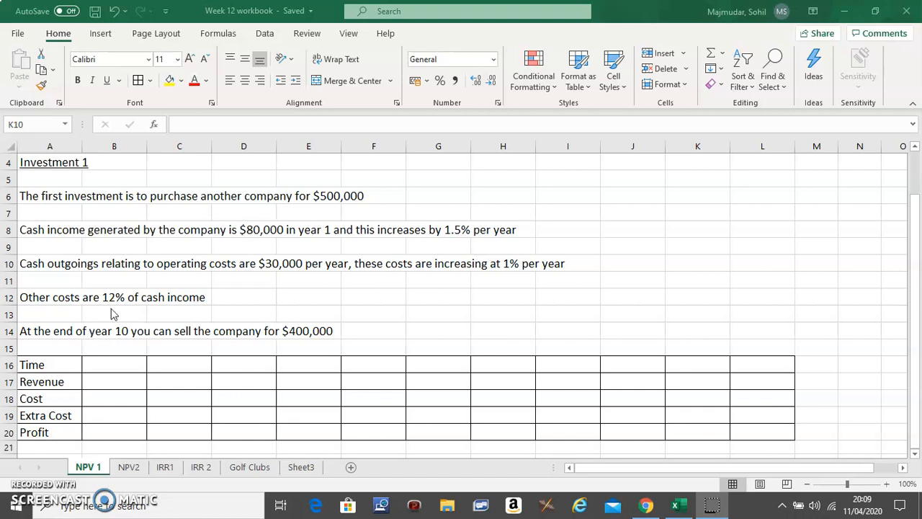
pyautogui.moveTo(117, 330)
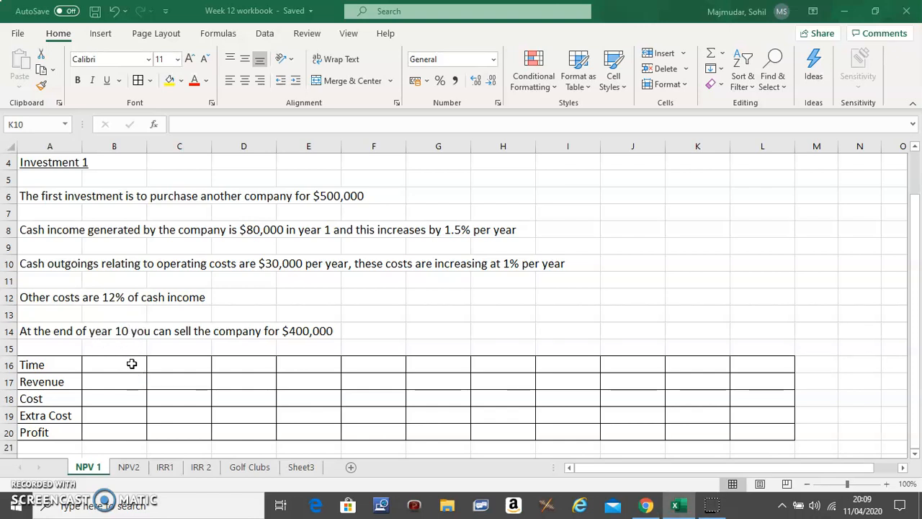
# Enter years 0 and 1, then fill the sequence across B16:L16 through year 10.
pyautogui.click(178, 364)
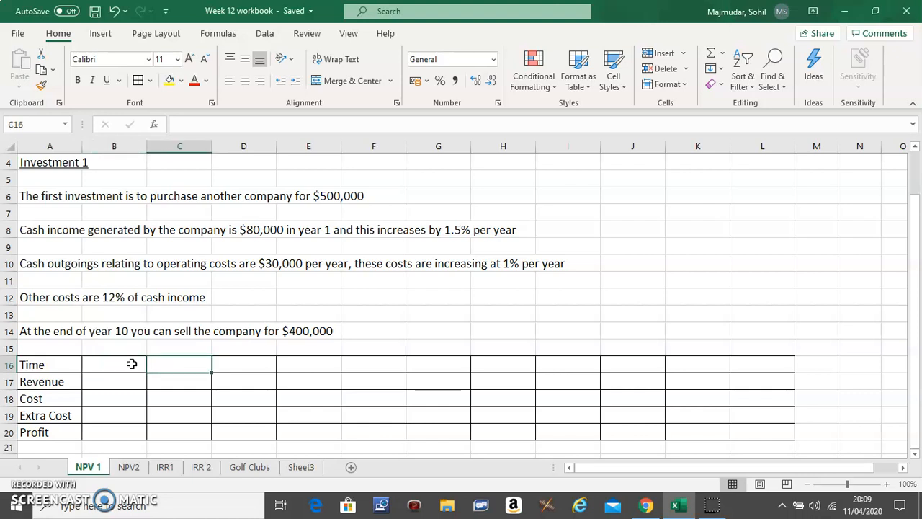
pyautogui.click(502, 365)
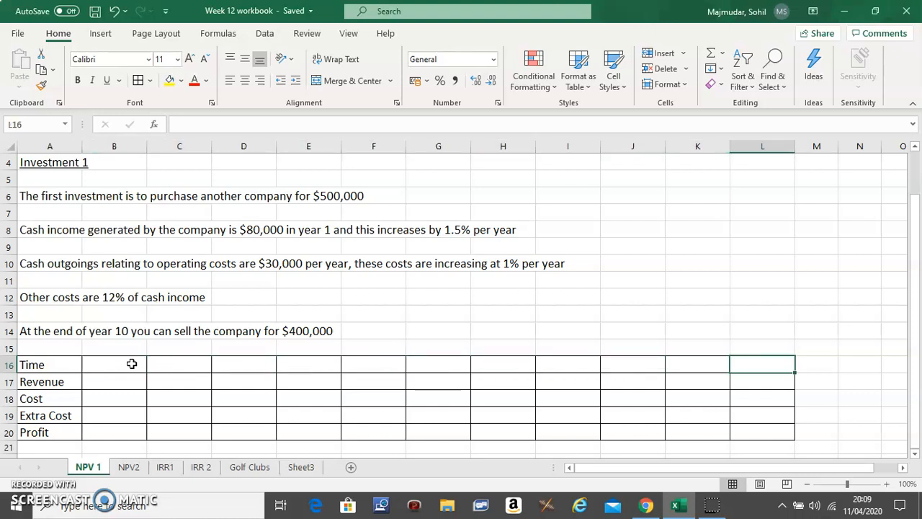
pyautogui.click(130, 363)
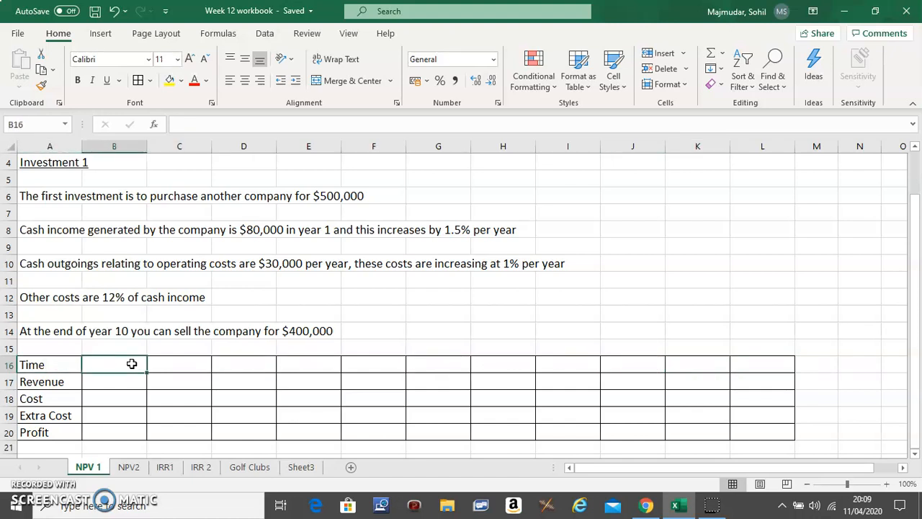
pyautogui.write('0')
pyautogui.click(179, 364)
pyautogui.write('1')
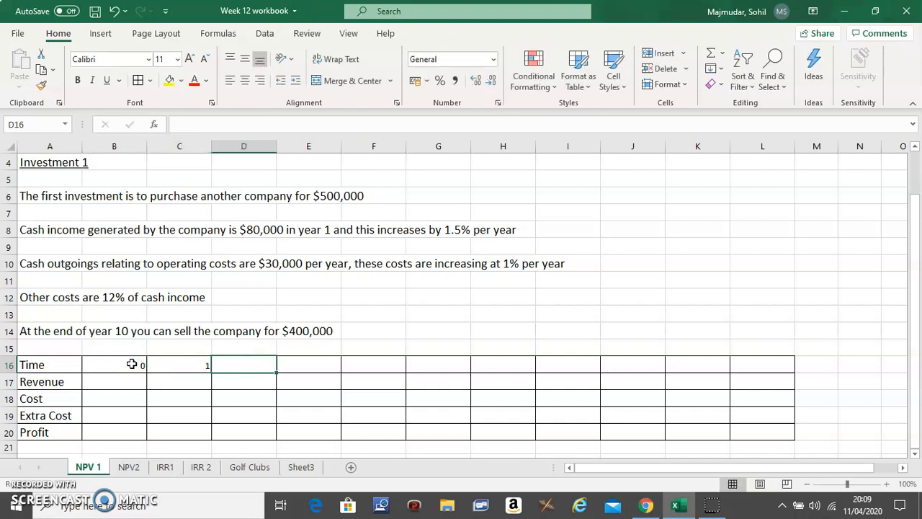
pyautogui.click(114, 364)
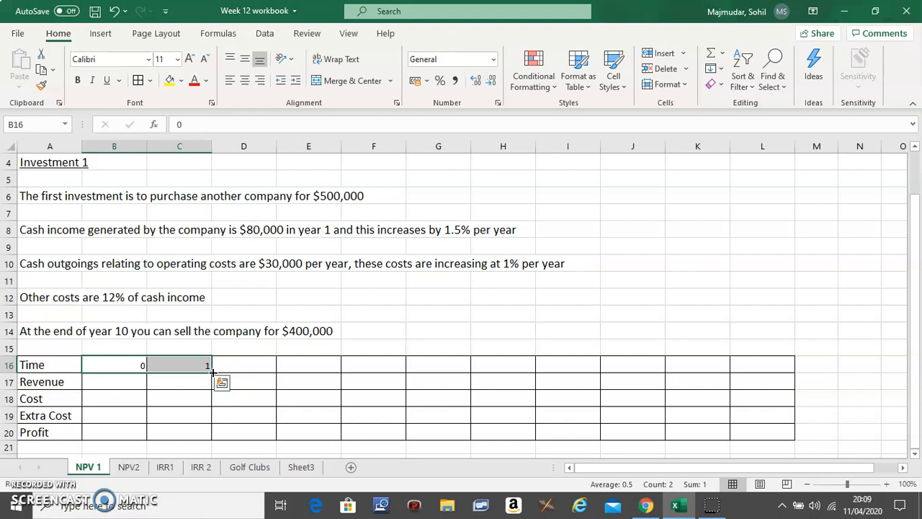
pyautogui.moveTo(208, 365); pyautogui.dragTo(695, 364)
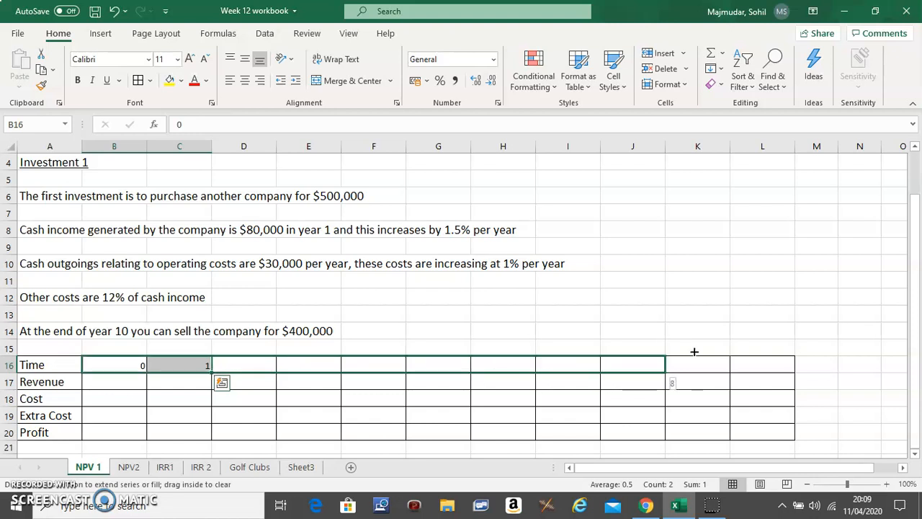
pyautogui.moveTo(209, 364); pyautogui.dragTo(762, 364)
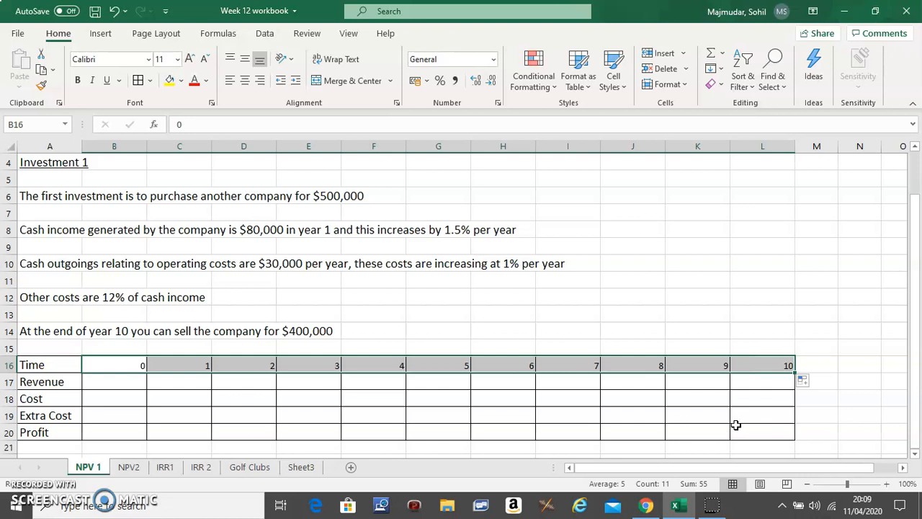
pyautogui.moveTo(29, 483)
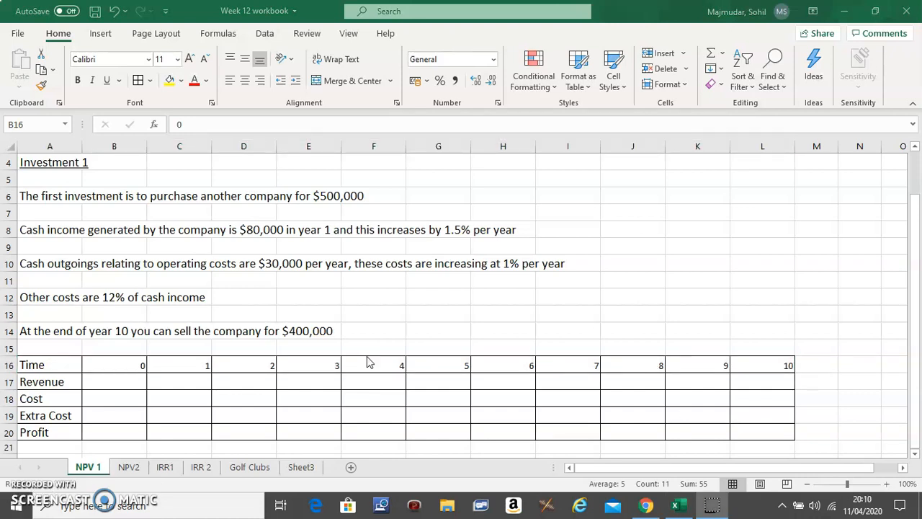
pyautogui.moveTo(61, 328)
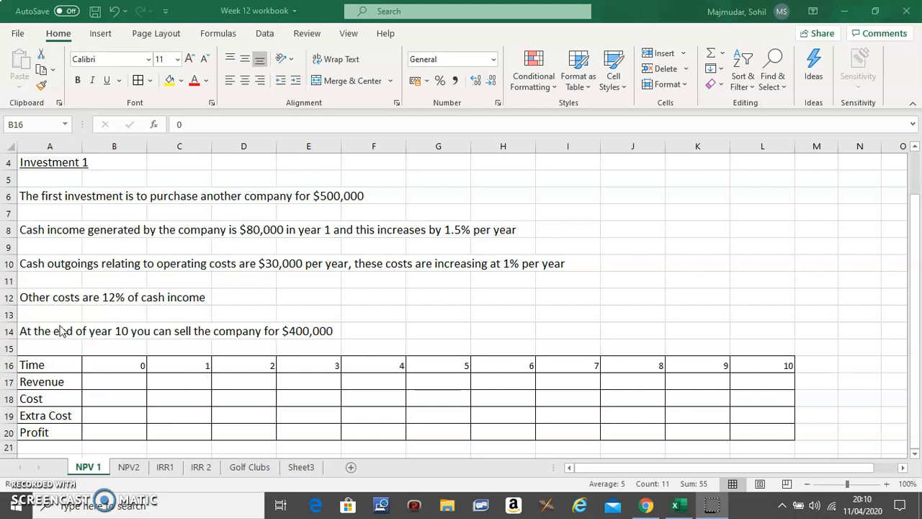
pyautogui.moveTo(139, 231)
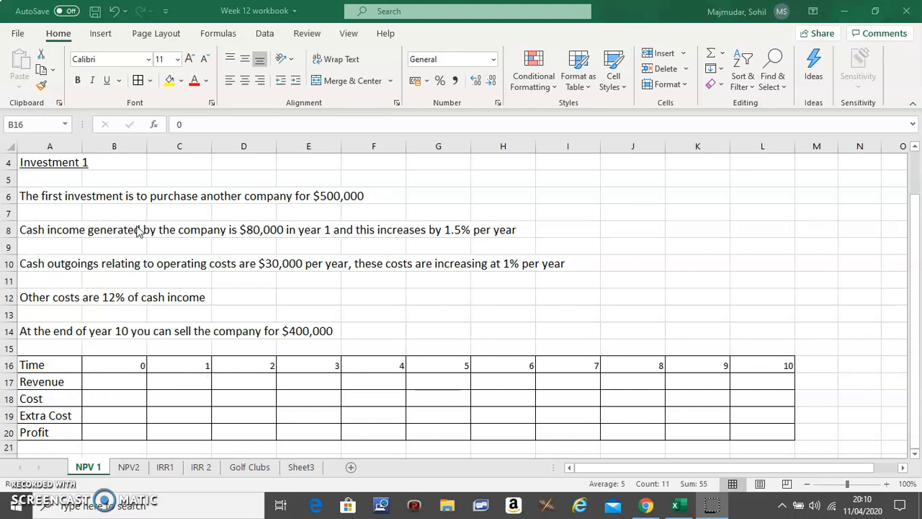
pyautogui.moveTo(158, 318)
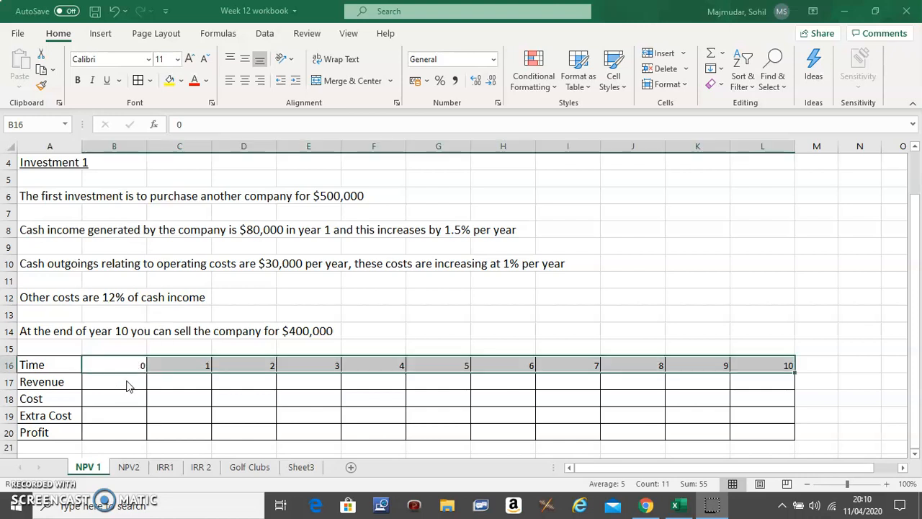
pyautogui.click(127, 381)
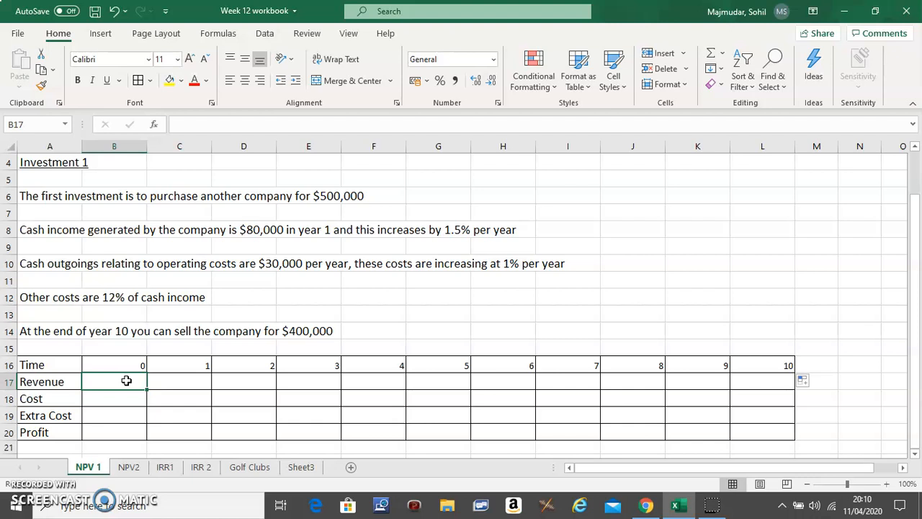
pyautogui.moveTo(101, 217)
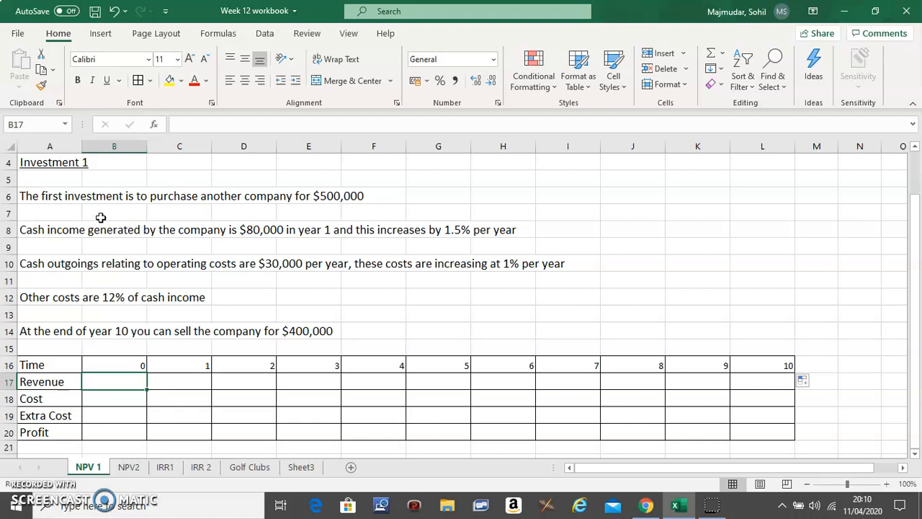
pyautogui.moveTo(413, 179)
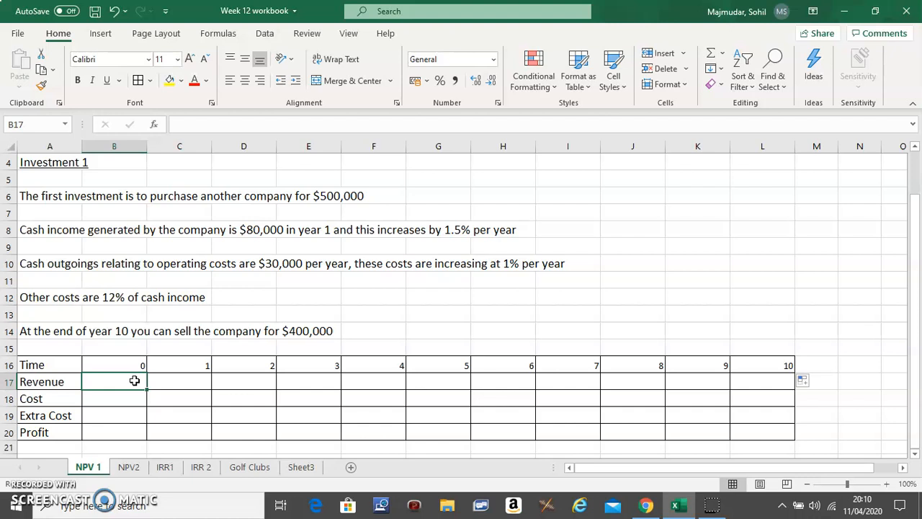
# Enter -500000 as year 0 revenue and 80000 as year 1 revenue in C17.
pyautogui.write('-')
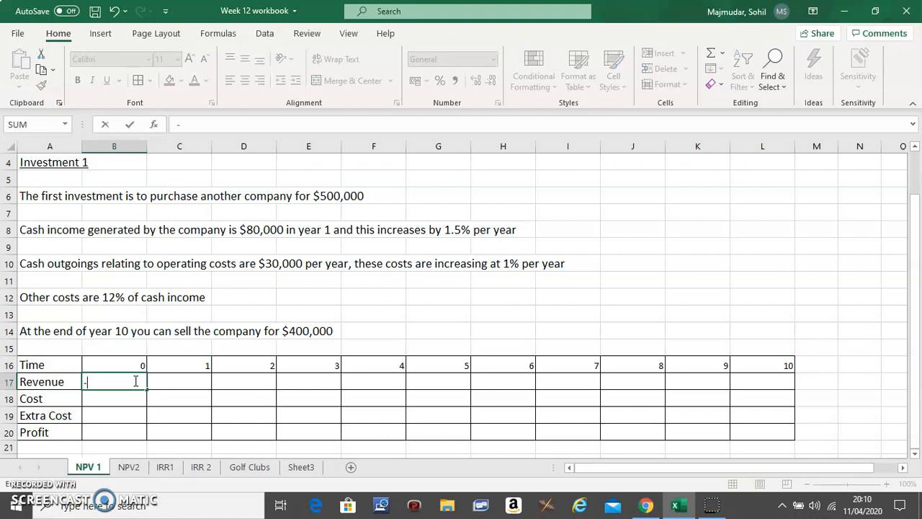
pyautogui.write('500000')
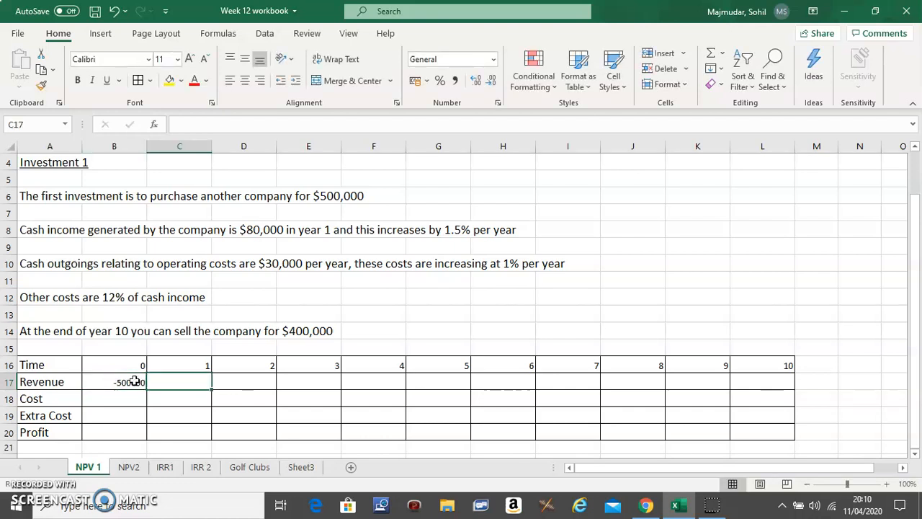
pyautogui.moveTo(135, 284)
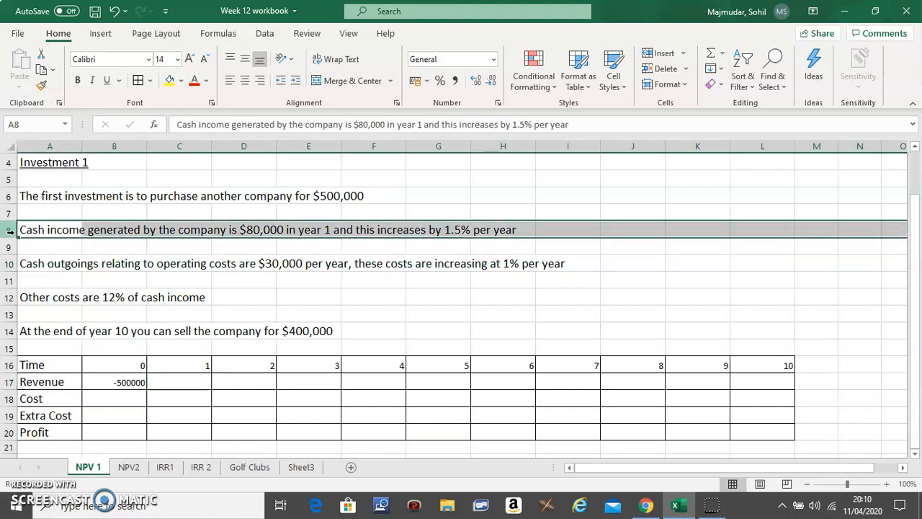
pyautogui.moveTo(265, 297)
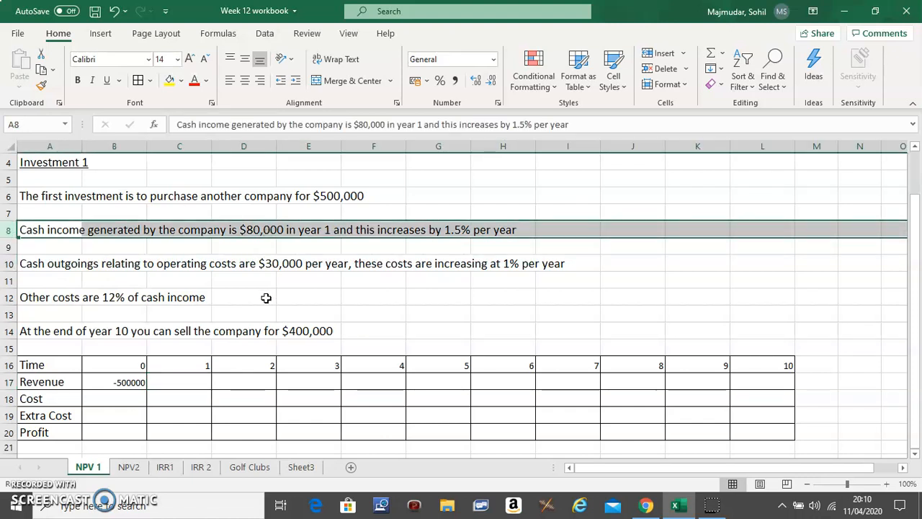
pyautogui.click(179, 382)
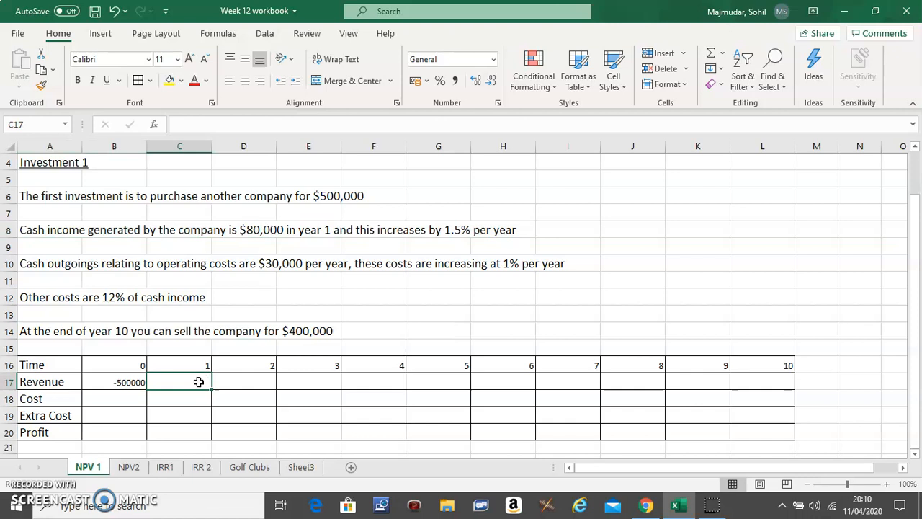
pyautogui.write('80000')
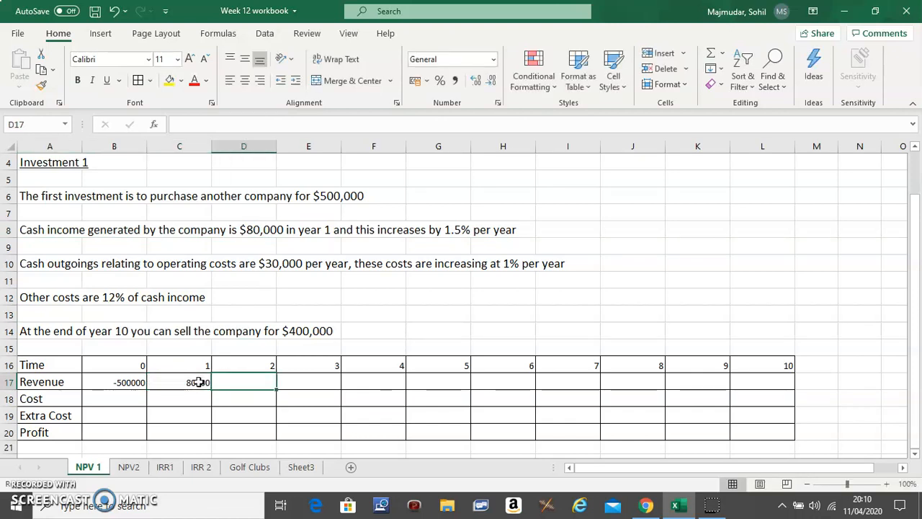
pyautogui.moveTo(430, 220)
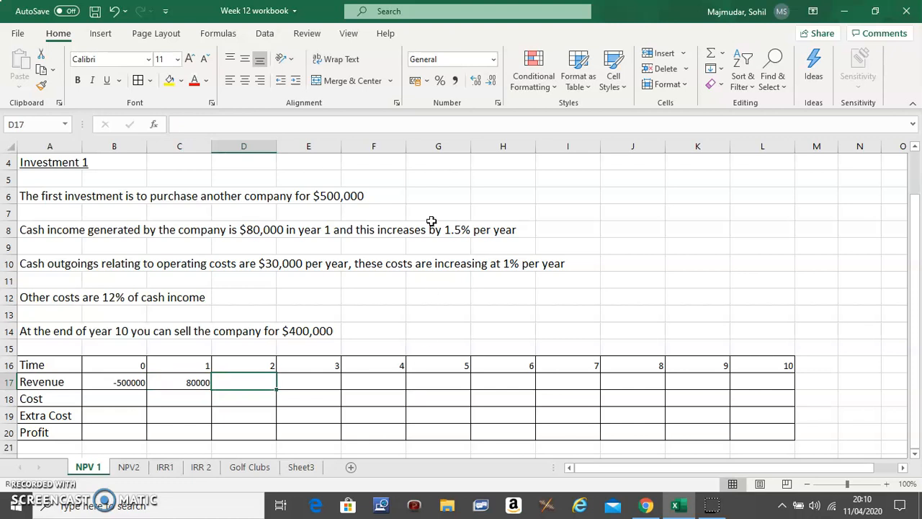
pyautogui.moveTo(300, 353)
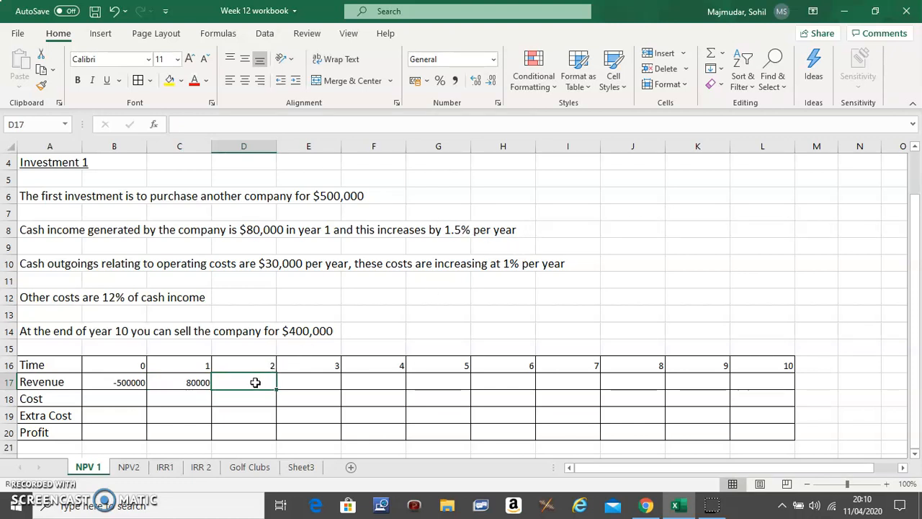
# Enter =C17*1.5%+C17 in D17 for year 2 revenue of 81200.
pyautogui.write('=')
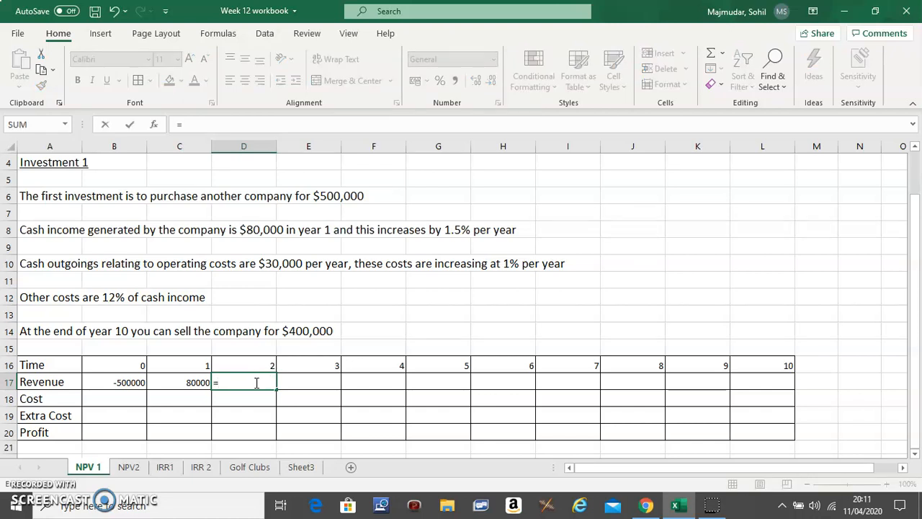
pyautogui.click(185, 381)
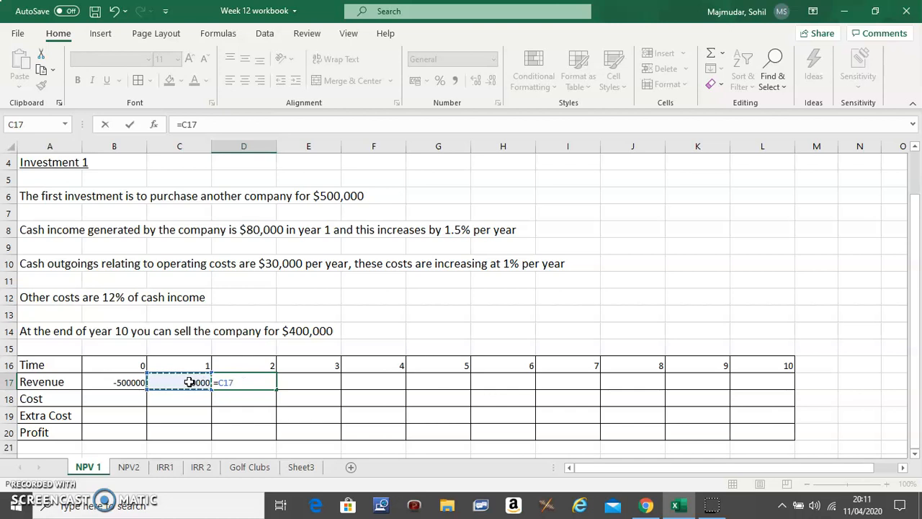
pyautogui.write('*')
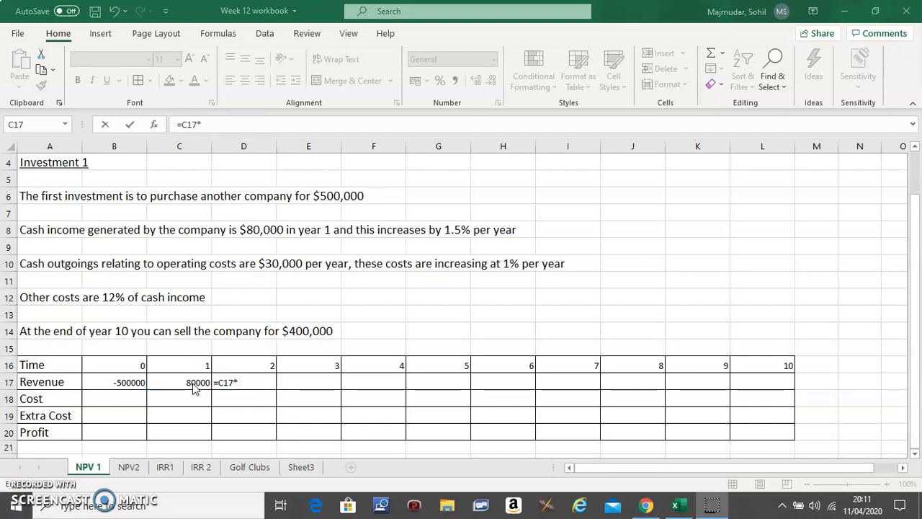
pyautogui.click(178, 381)
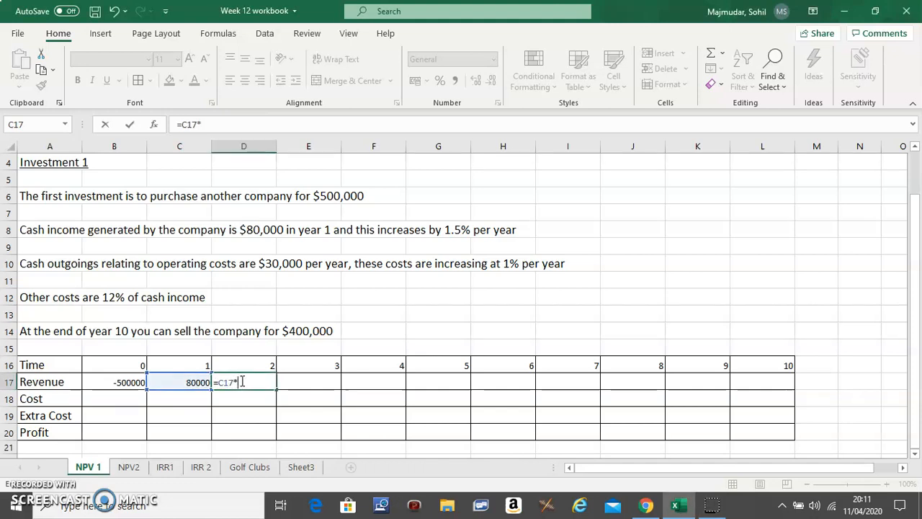
pyautogui.write('1.5')
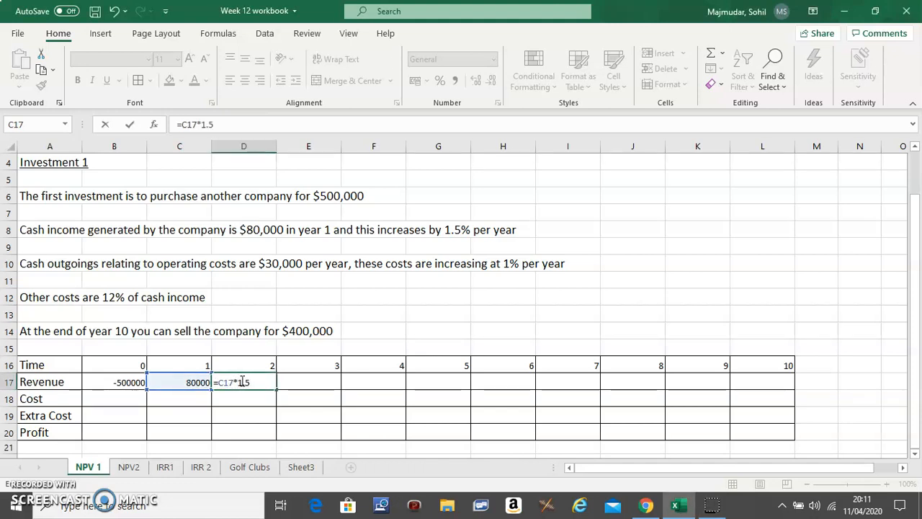
pyautogui.write('%')
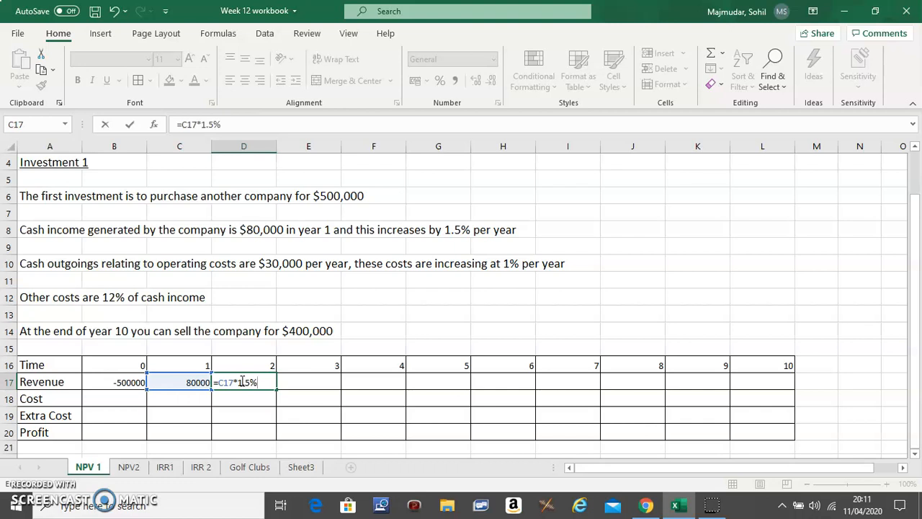
pyautogui.click(179, 381)
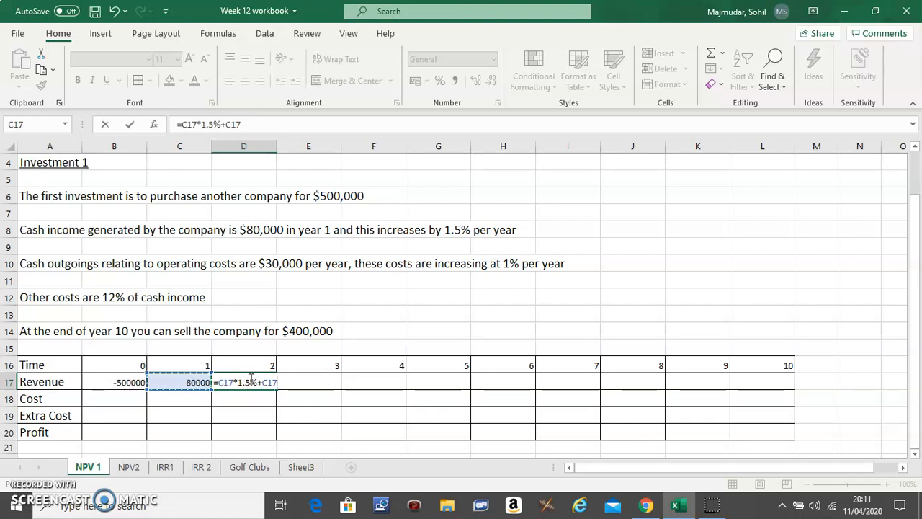
pyautogui.press('Enter')
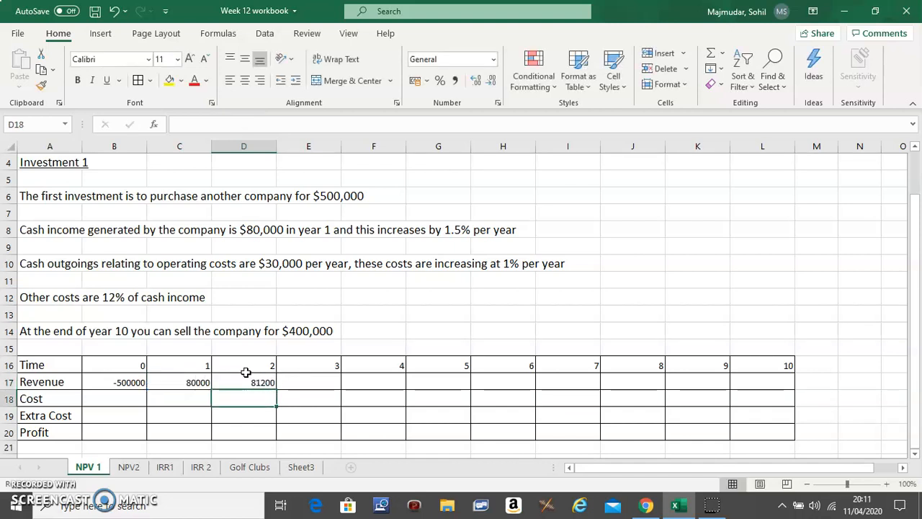
# Copy the 1.5% growth formula across to L17, reaching 91471.19803 in year 10.
pyautogui.click(244, 382)
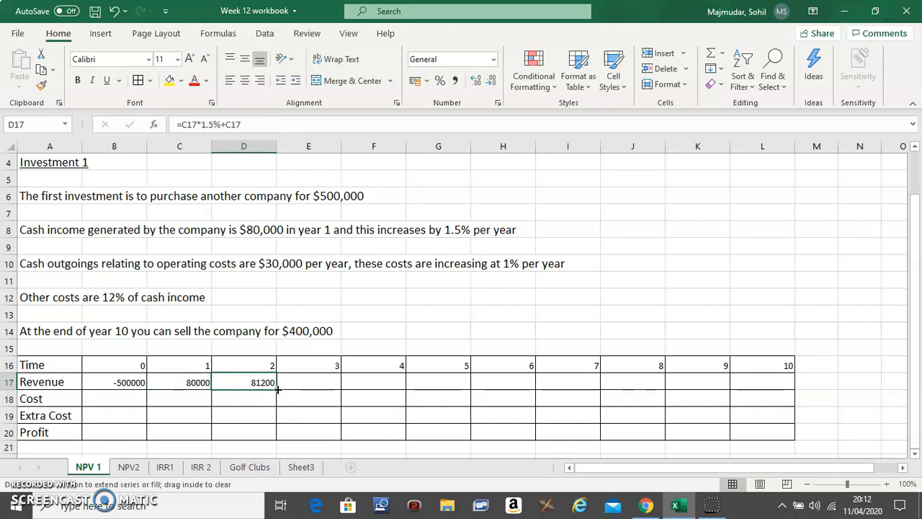
pyautogui.moveTo(277, 381); pyautogui.dragTo(751, 379)
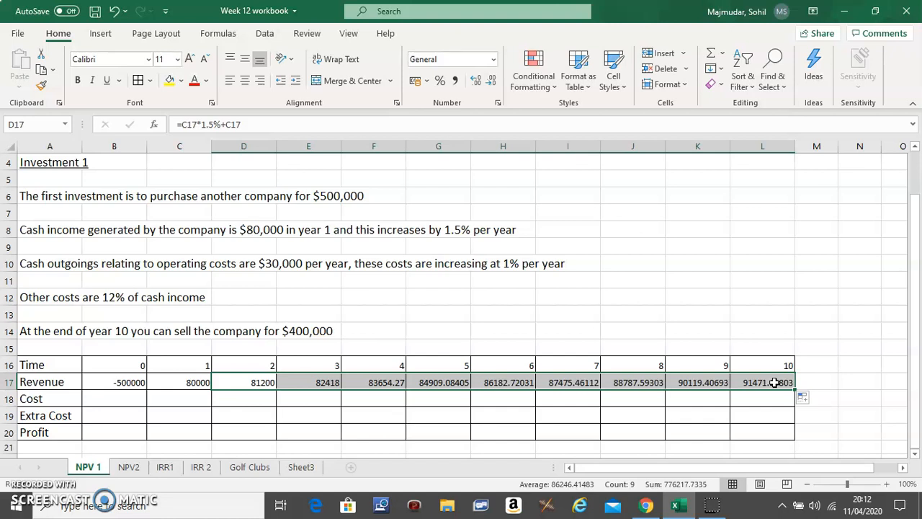
pyautogui.moveTo(130, 406)
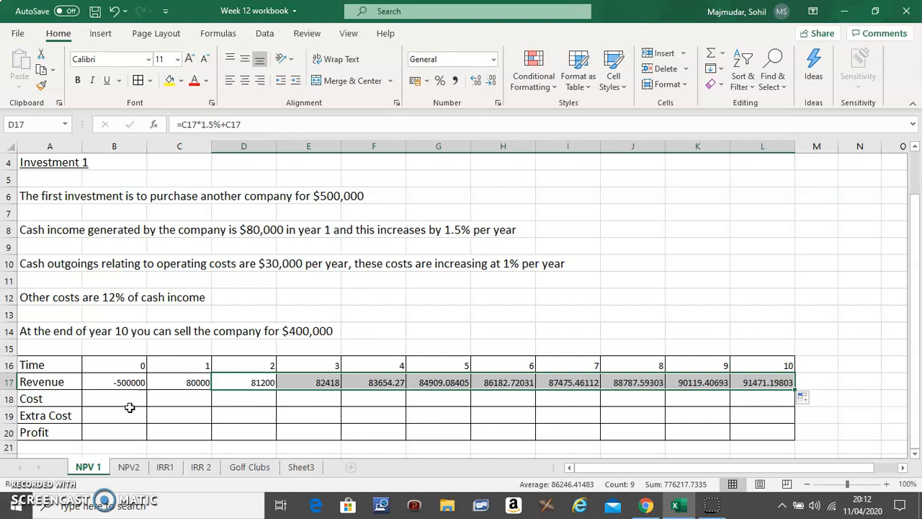
pyautogui.click(114, 399)
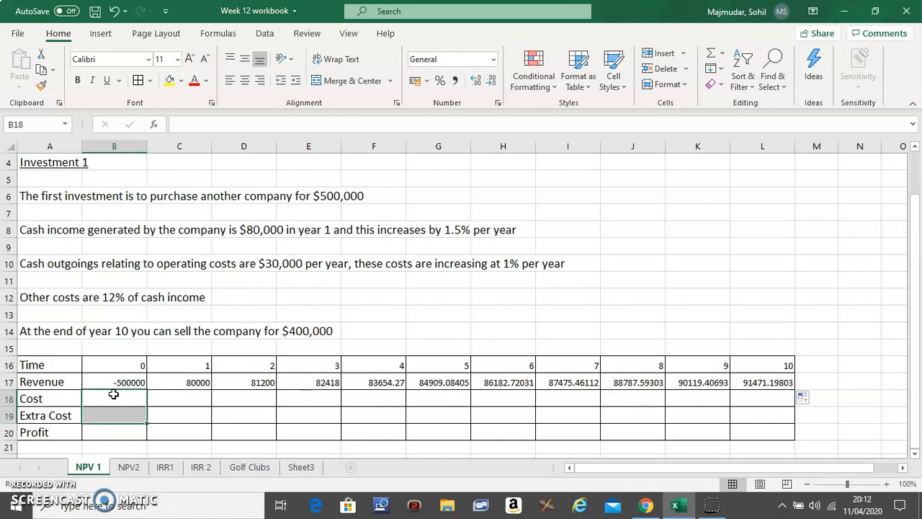
# Apply a yellow fill to cells B18:B19 for year 0 Cost and Extra Cost.
pyautogui.click(167, 80)
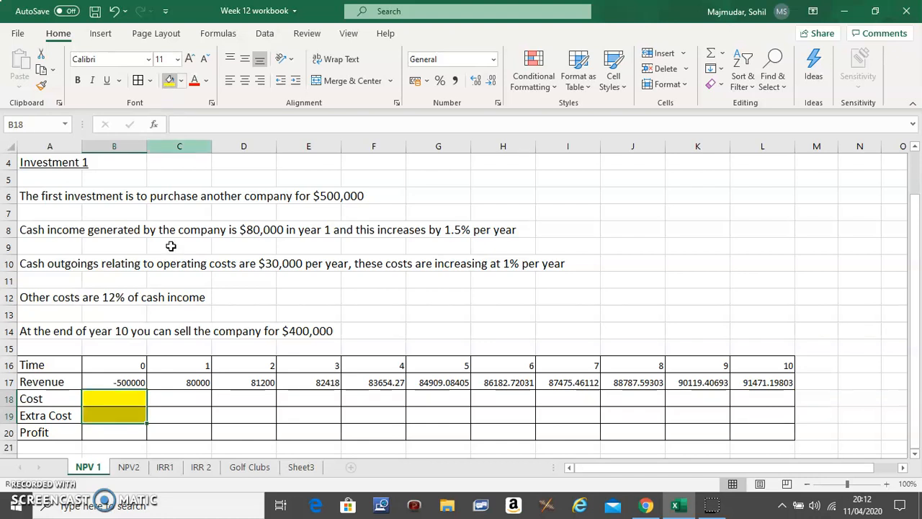
pyautogui.click(179, 397)
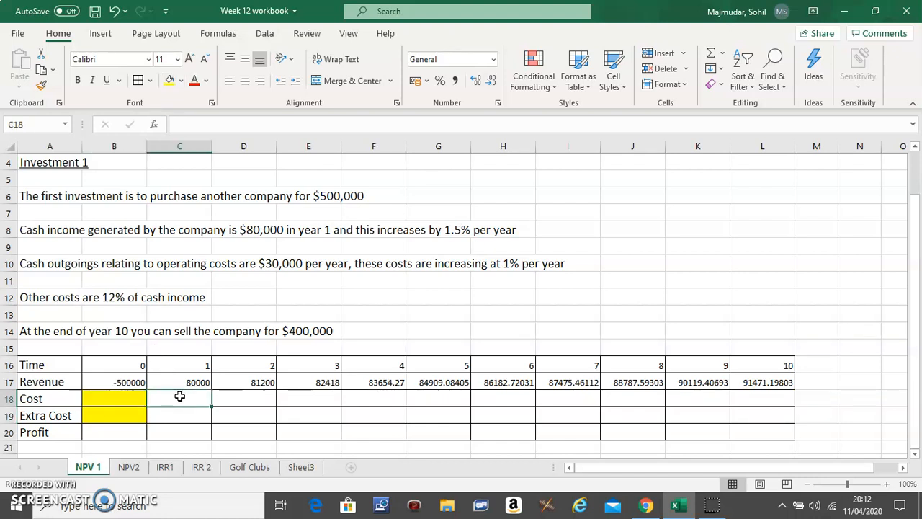
pyautogui.moveTo(125, 364)
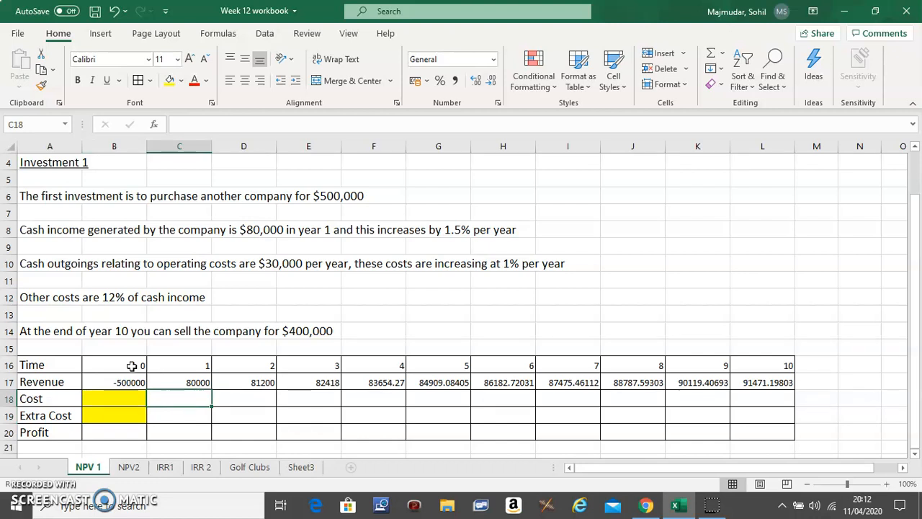
pyautogui.moveTo(85, 239)
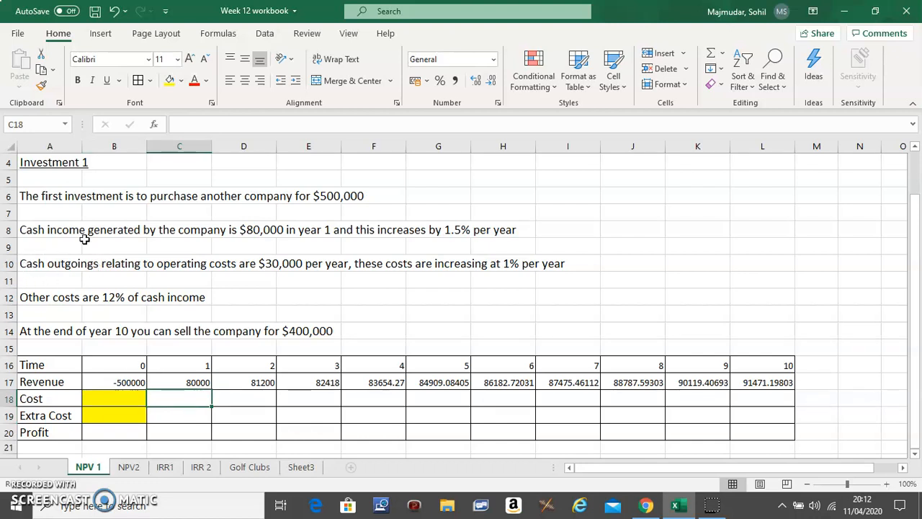
pyautogui.moveTo(284, 296)
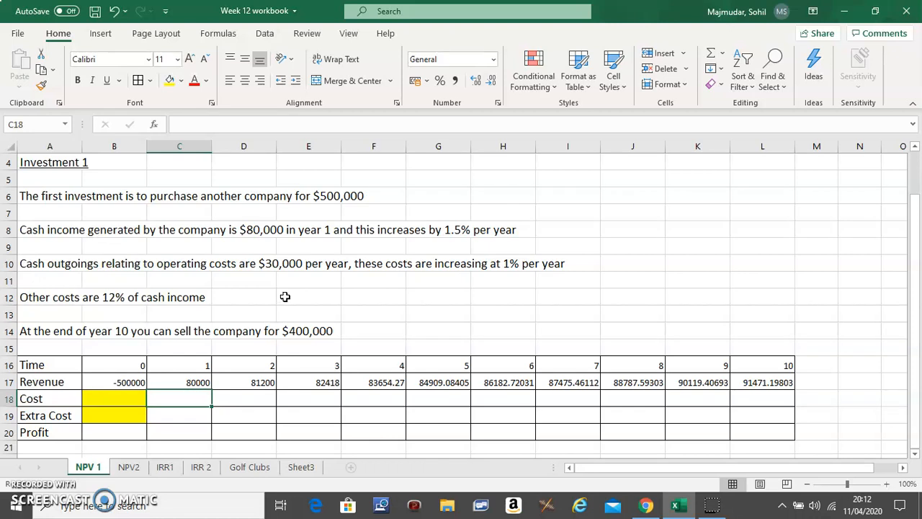
pyautogui.moveTo(413, 270)
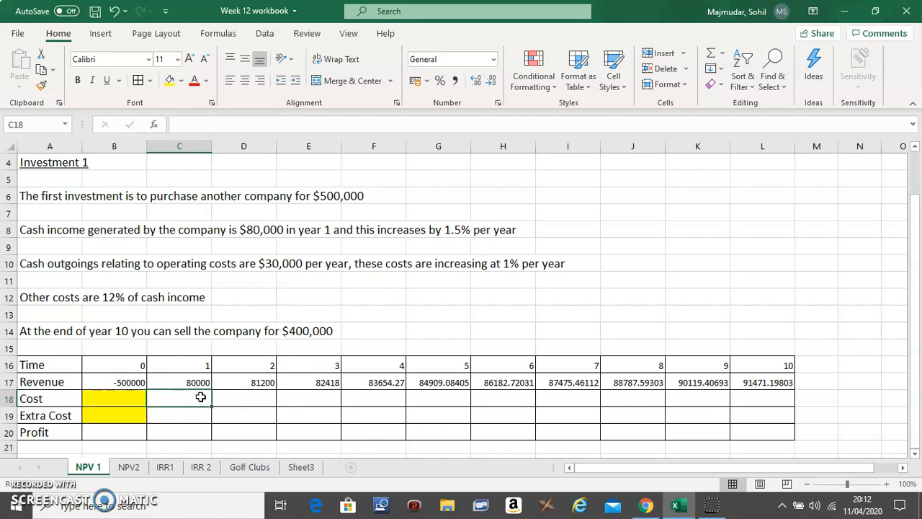
# Enter 30000 as year 1 cost and =C18*1%+C18 for year 2.
pyautogui.write('30000')
pyautogui.click(243, 399)
pyautogui.write('=')
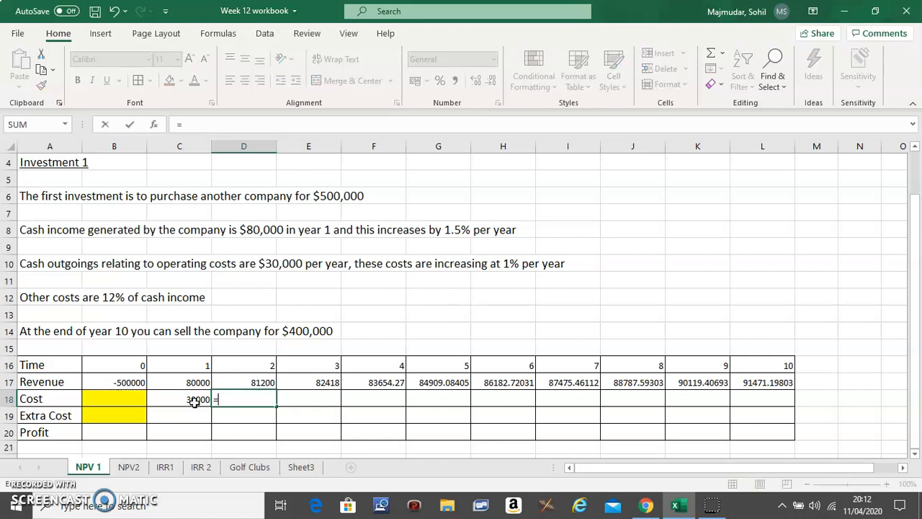
pyautogui.click(184, 398)
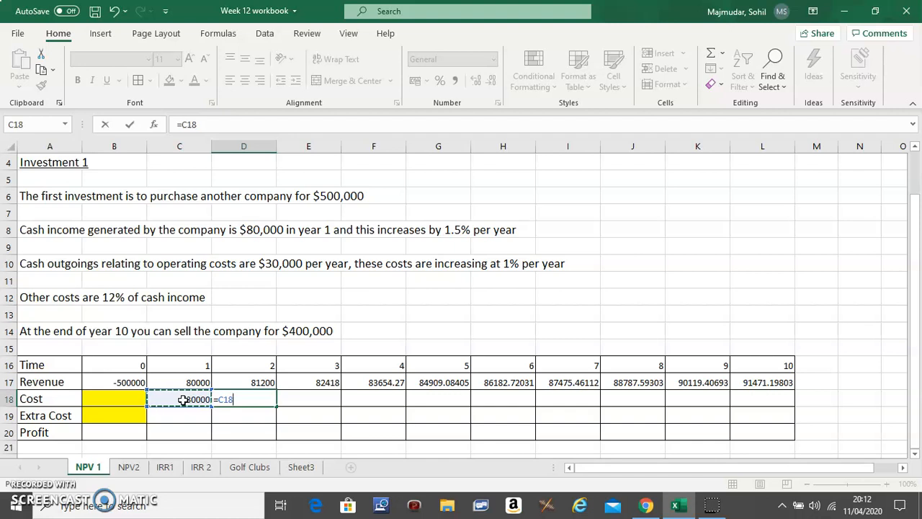
pyautogui.write('*1')
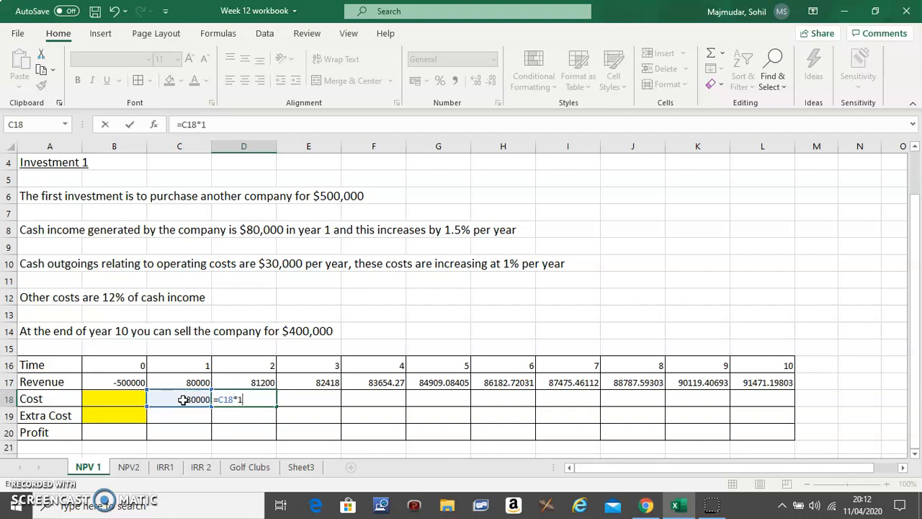
pyautogui.write('%+')
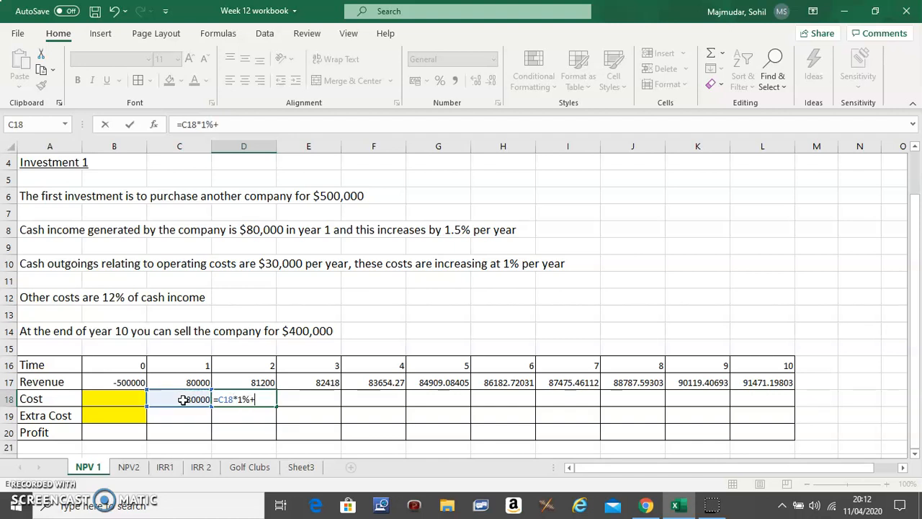
pyautogui.click(185, 398)
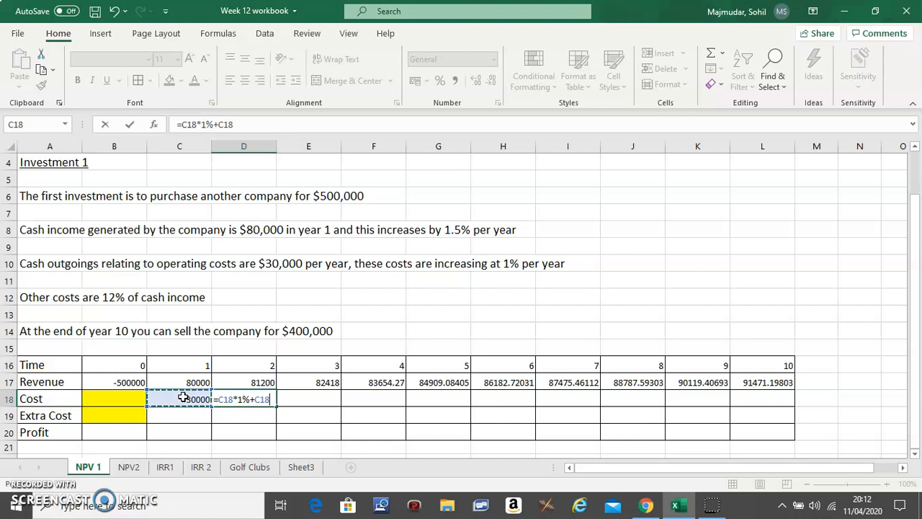
pyautogui.press('Enter')
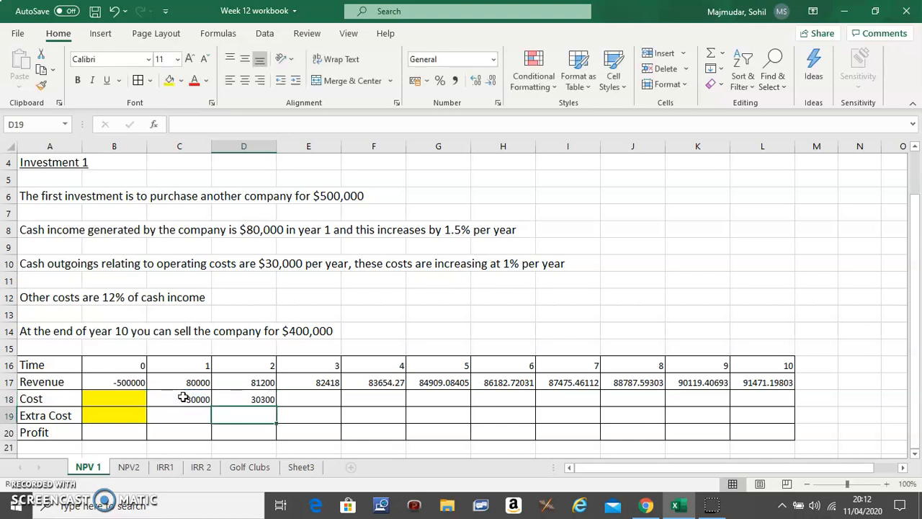
# Copy the 1% cost growth formula across to L18, reaching 32810.55818 in year 10.
pyautogui.click(244, 398)
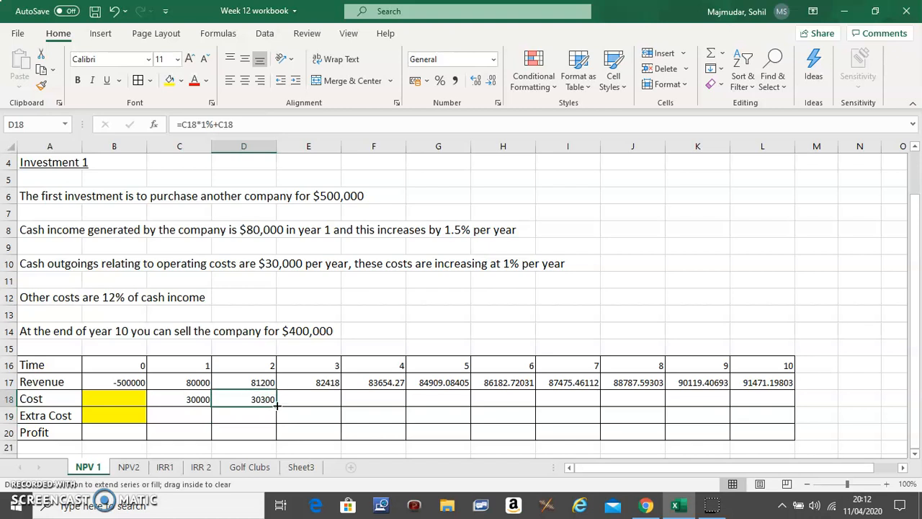
pyautogui.moveTo(278, 405); pyautogui.dragTo(776, 398)
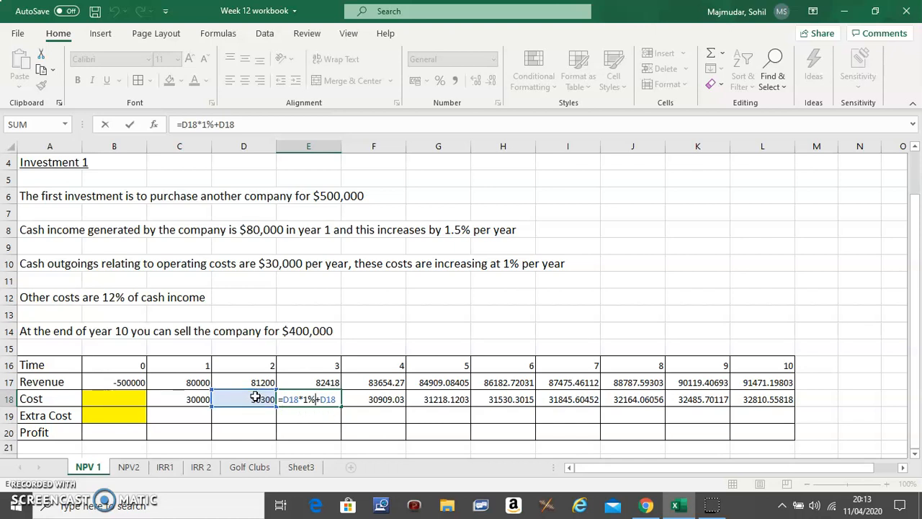
pyautogui.press('Enter')
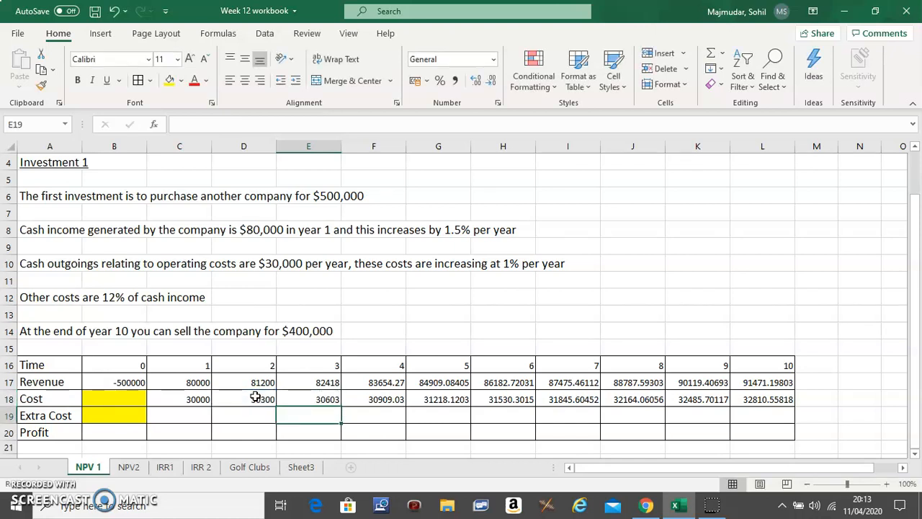
pyautogui.click(178, 414)
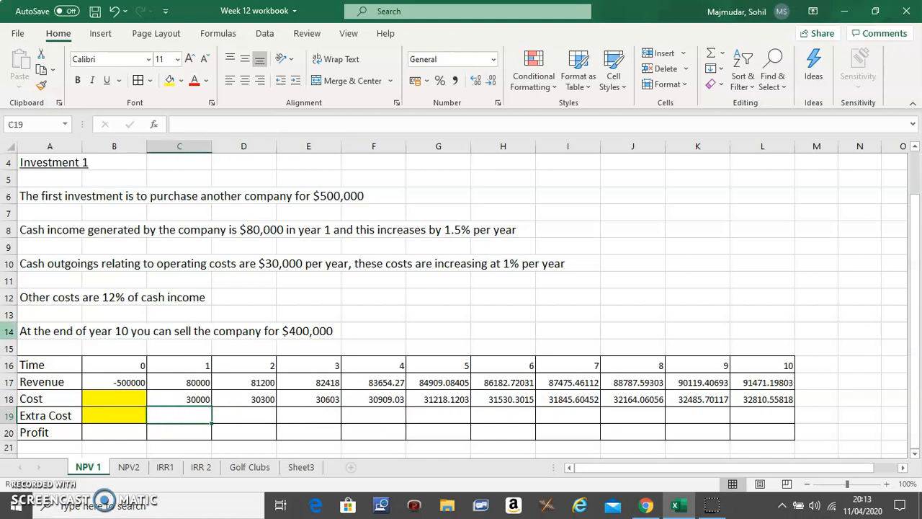
pyautogui.moveTo(58, 280)
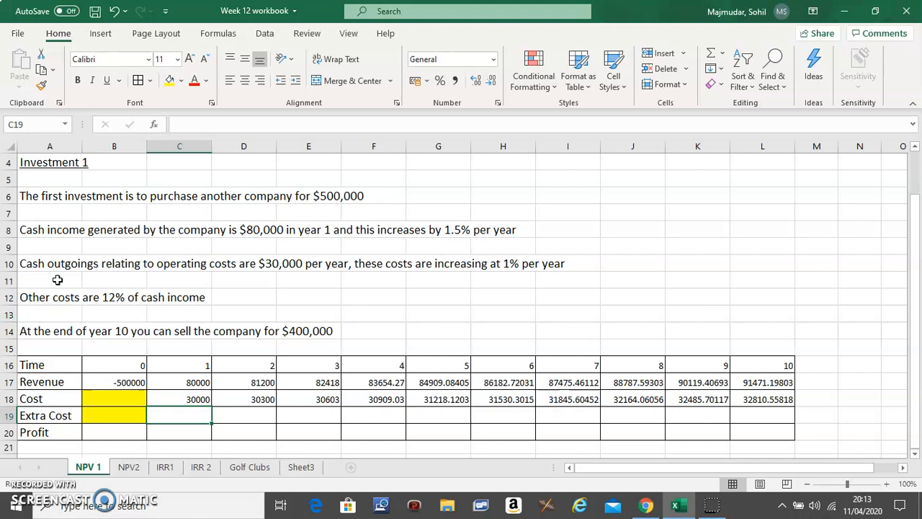
pyautogui.moveTo(63, 281)
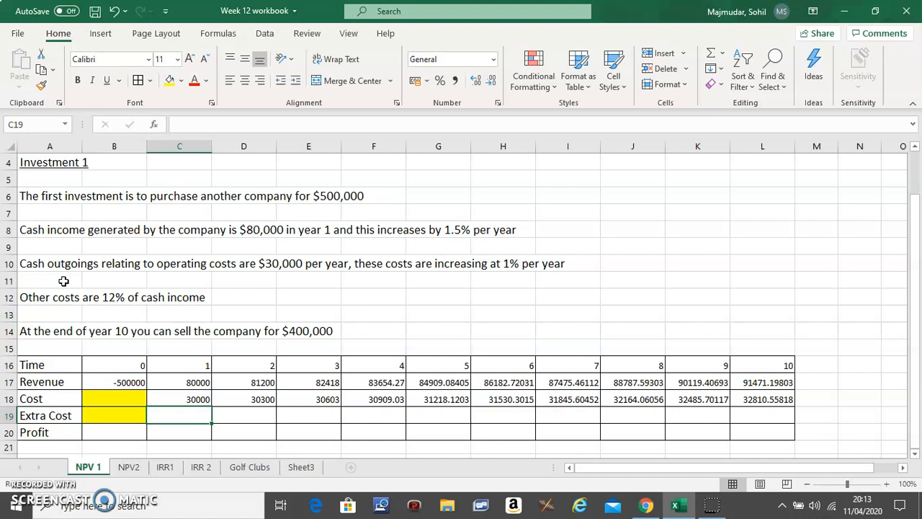
pyautogui.moveTo(714, 414)
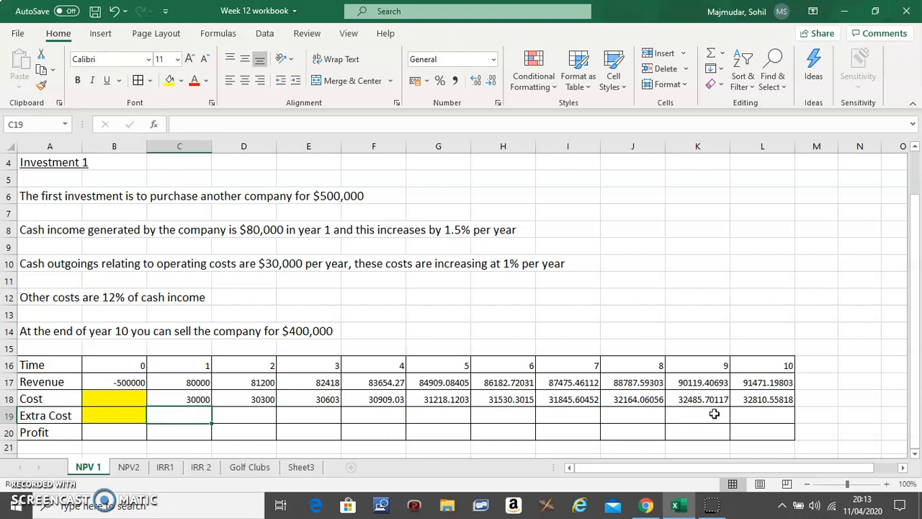
pyautogui.moveTo(671, 378)
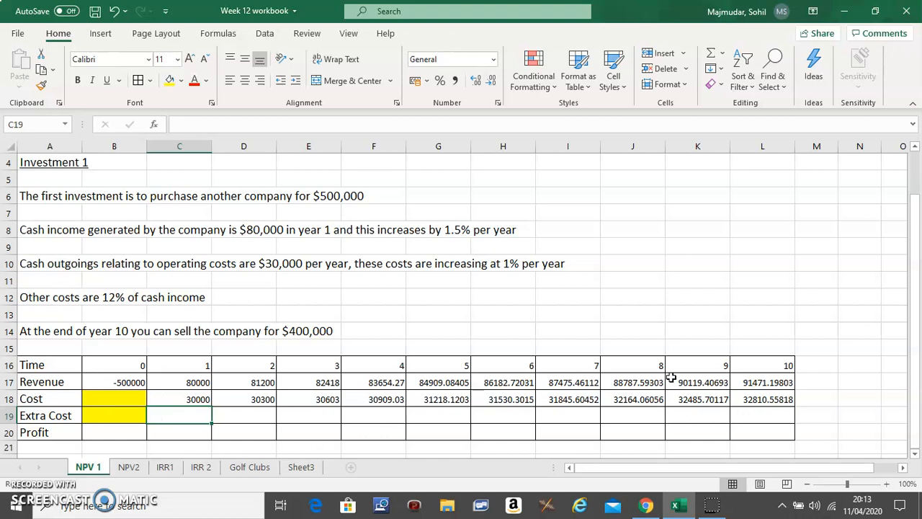
pyautogui.moveTo(297, 262)
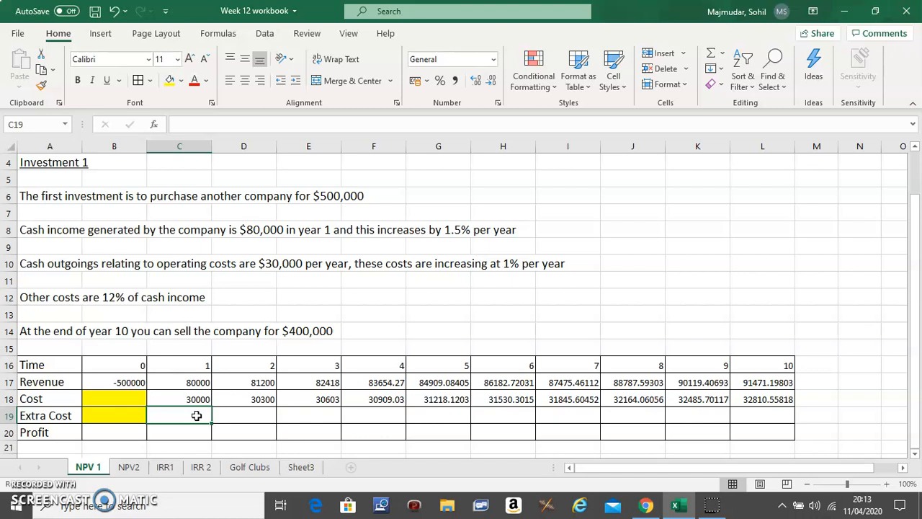
# Enter =C17*12% in C19 and fill to L19, giving 9600 through 10976.54376.
pyautogui.write('=')
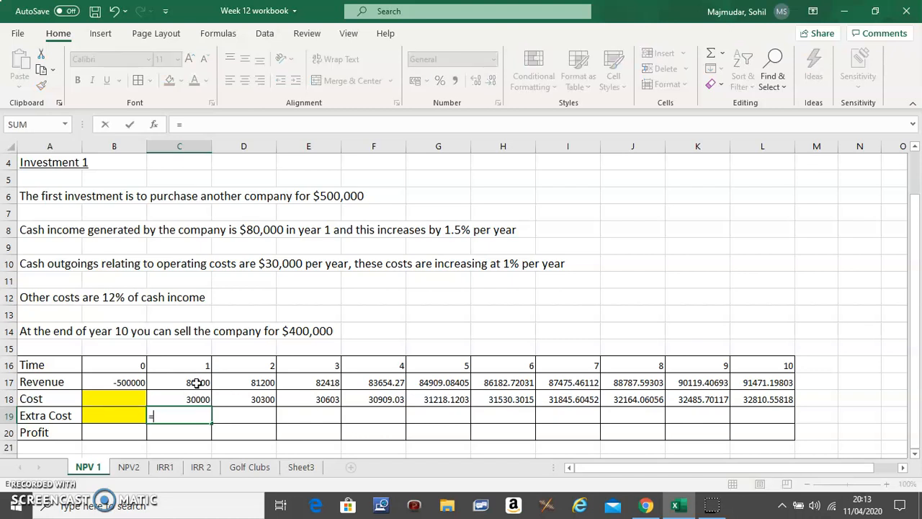
pyautogui.click(179, 382)
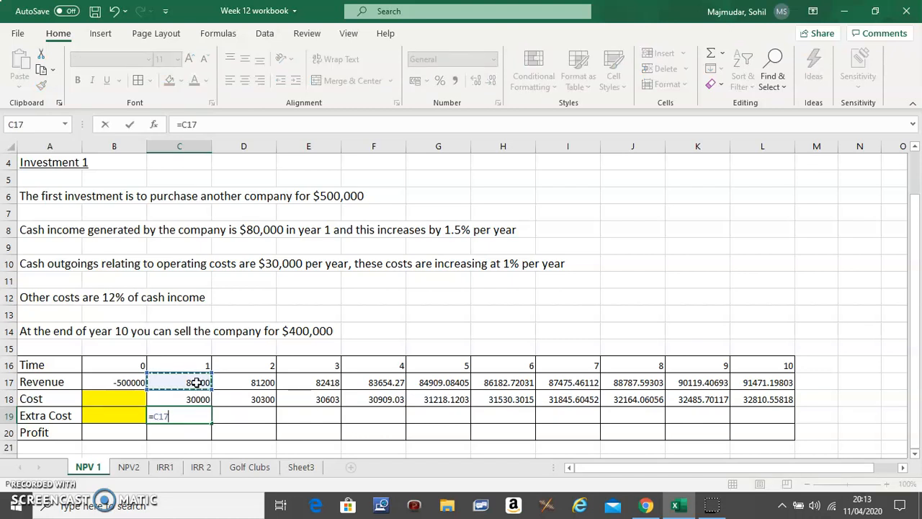
pyautogui.write('*12')
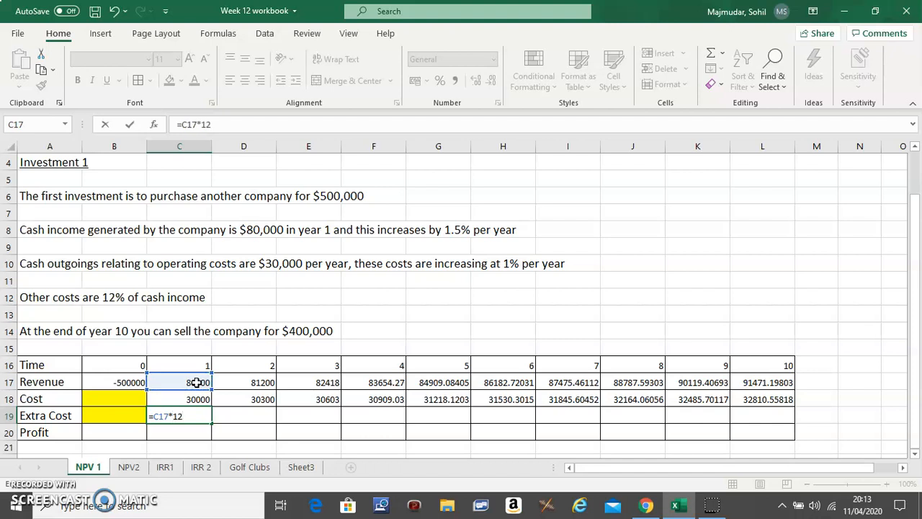
pyautogui.write('%')
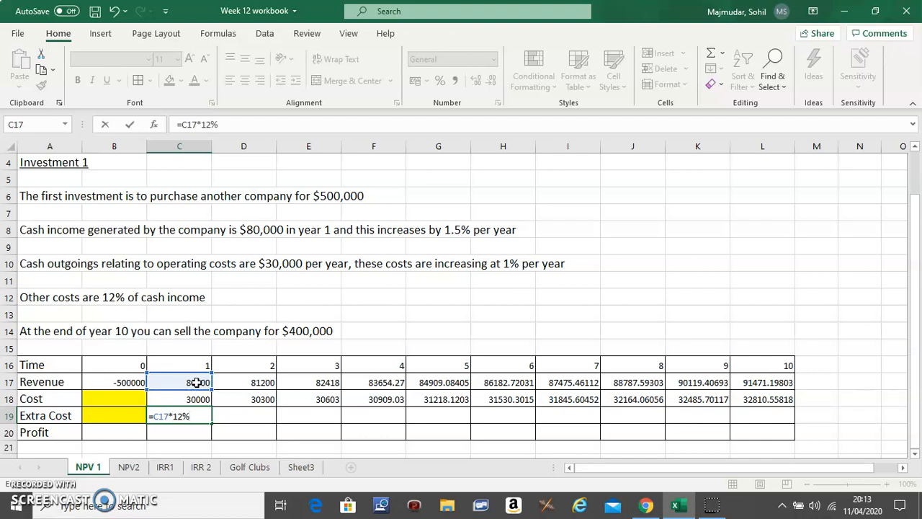
pyautogui.press('Enter')
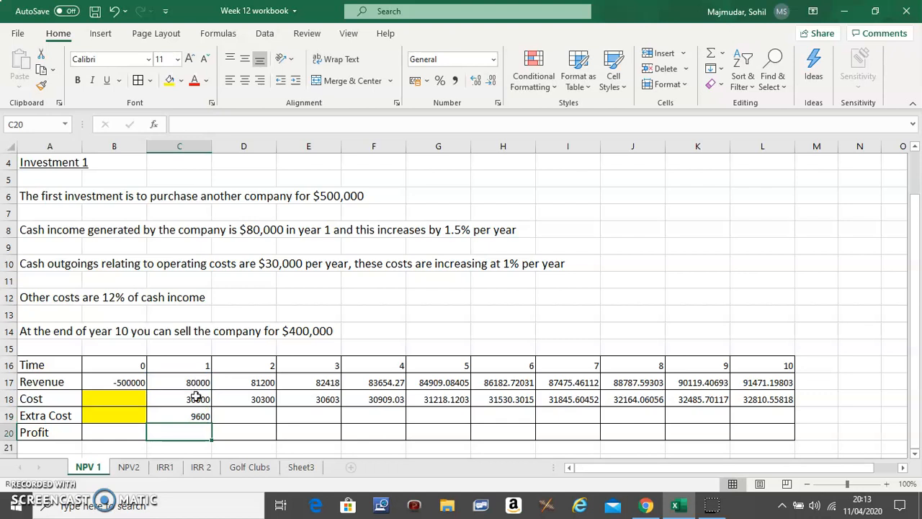
pyautogui.click(194, 415)
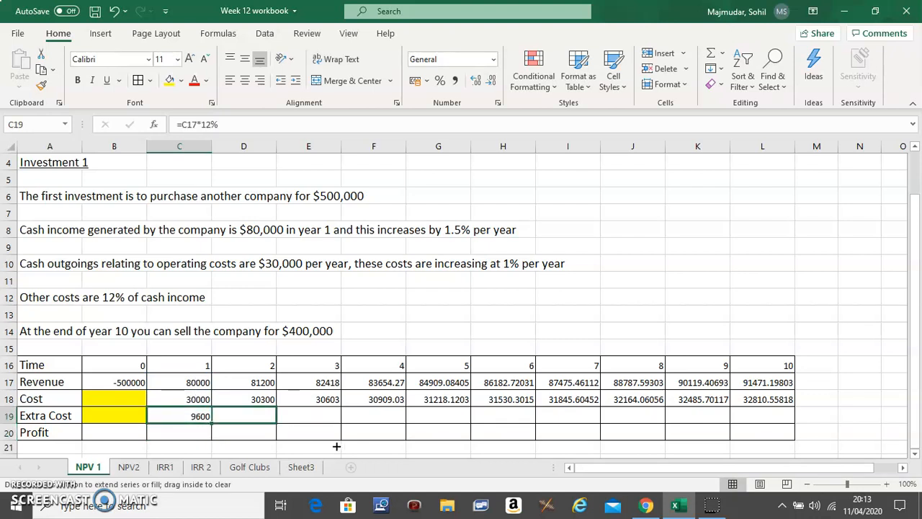
pyautogui.moveTo(211, 416); pyautogui.dragTo(792, 416)
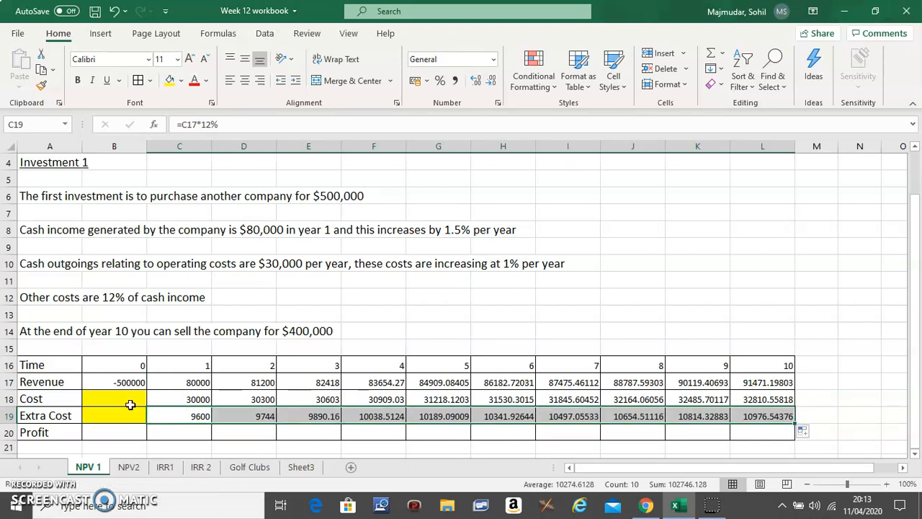
pyautogui.click(102, 432)
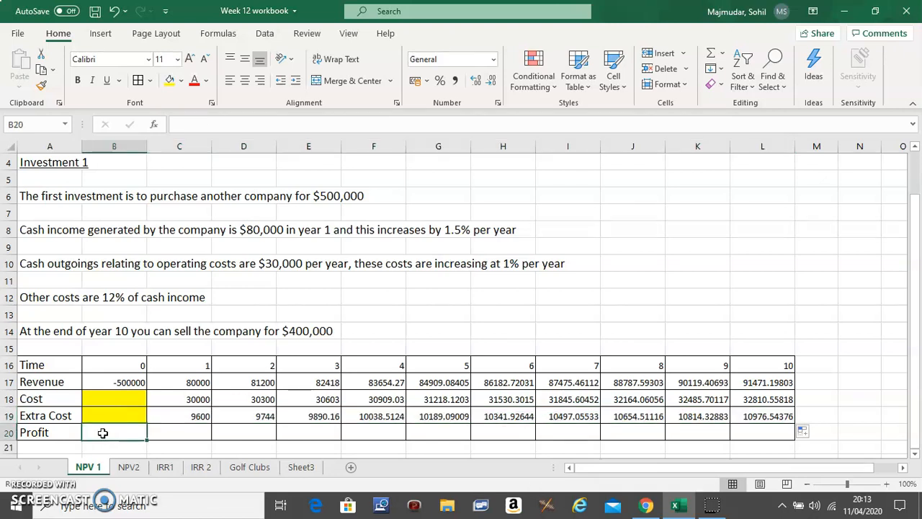
# Enter =B17-(B18+B19) in B20 and fill to L20, ending at 47684.09609.
pyautogui.write('=B17')
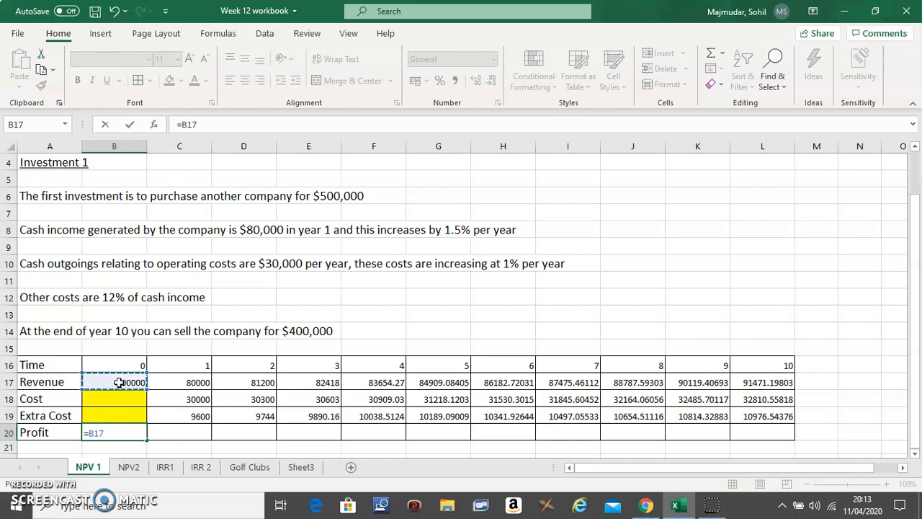
pyautogui.write('-')
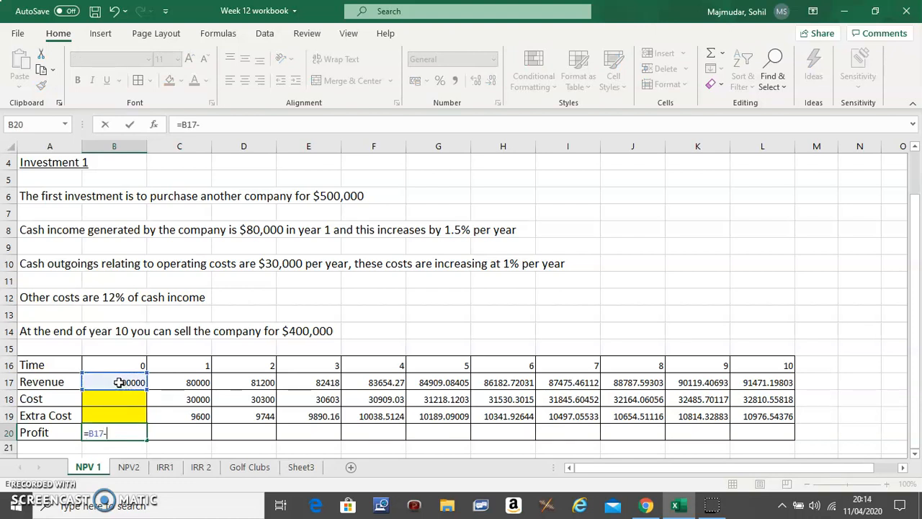
pyautogui.click(127, 398)
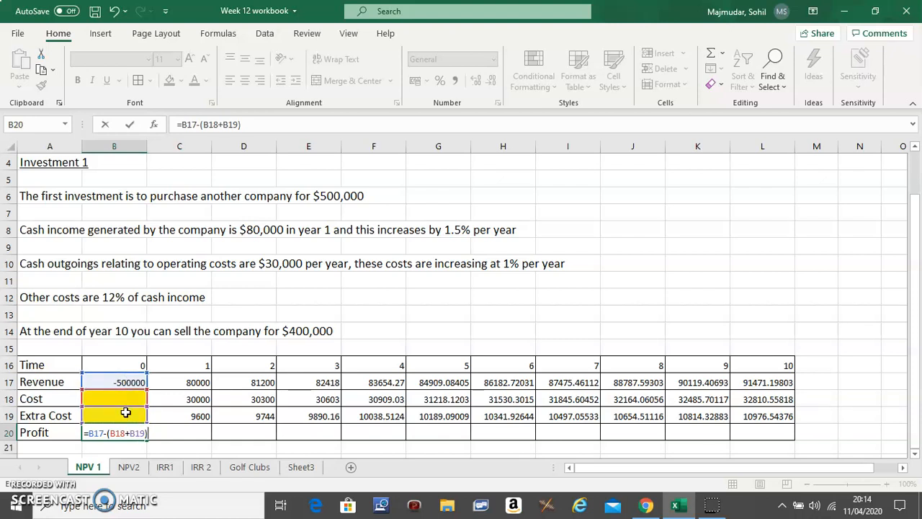
pyautogui.press('Enter')
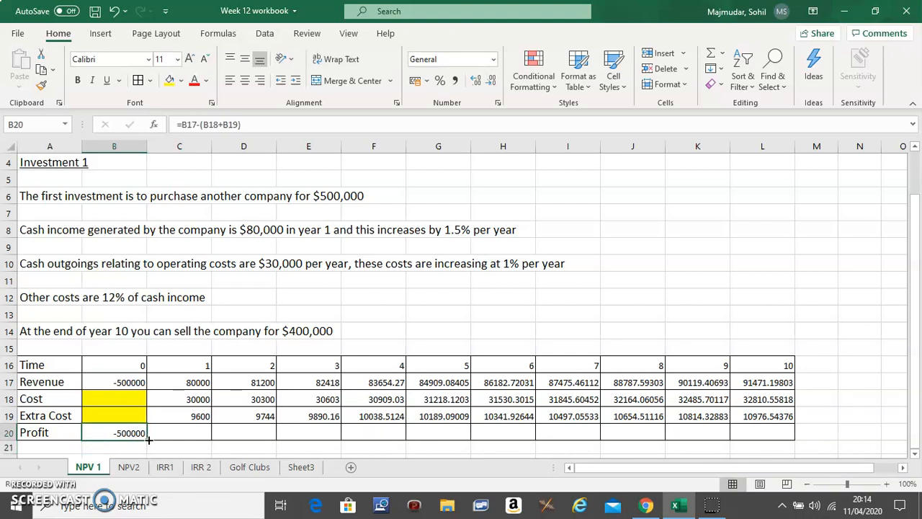
pyautogui.moveTo(144, 432); pyautogui.dragTo(409, 432)
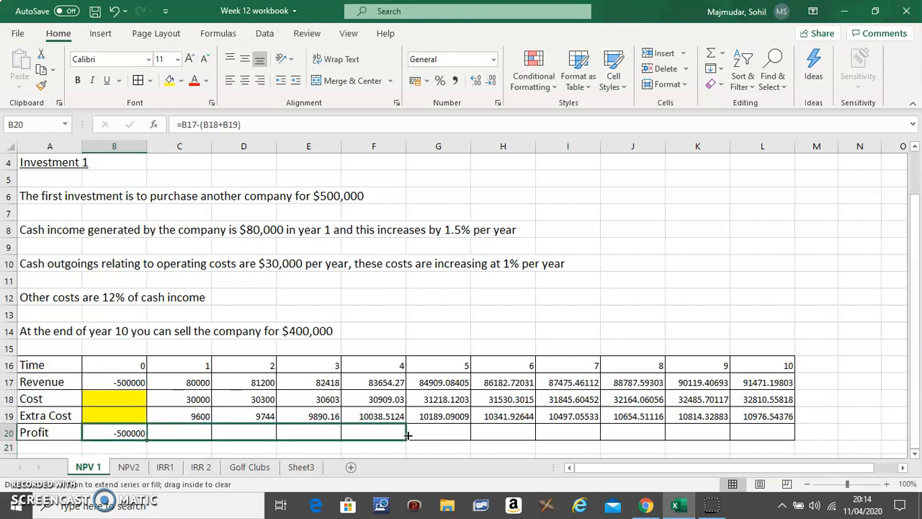
pyautogui.moveTo(408, 432); pyautogui.dragTo(776, 440)
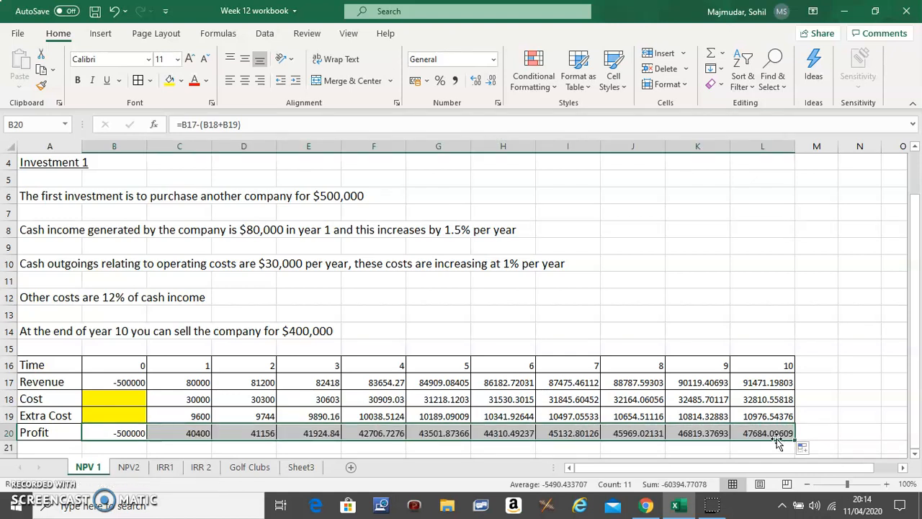
pyautogui.moveTo(130, 384)
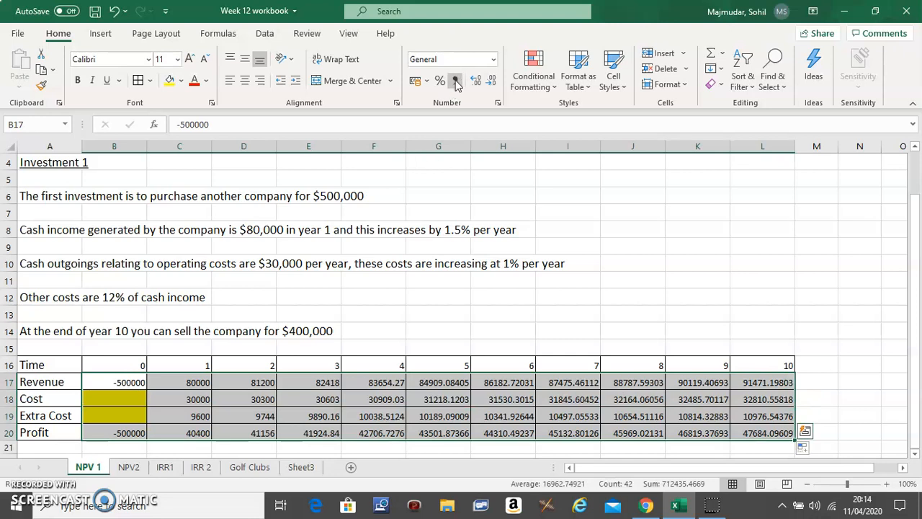
# Apply Comma Style accounting format to the figures in B17:L20.
pyautogui.click(454, 80)
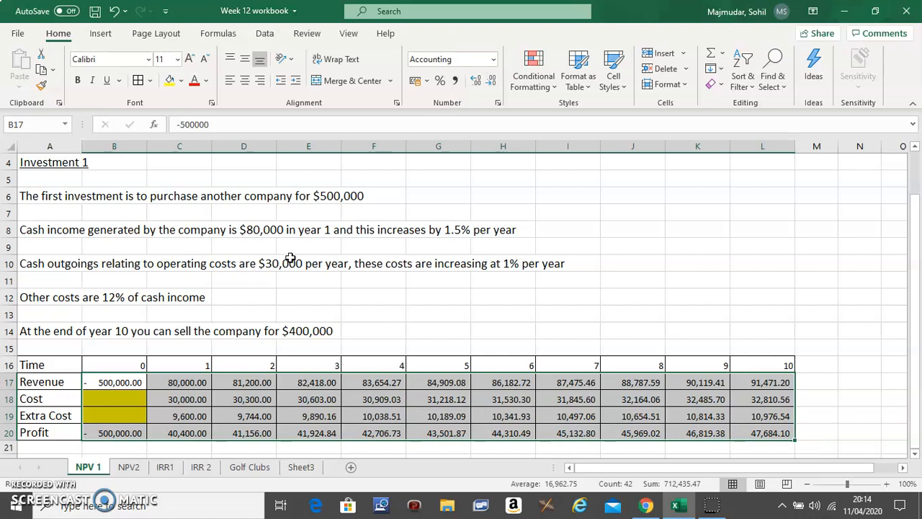
pyautogui.moveTo(370, 427)
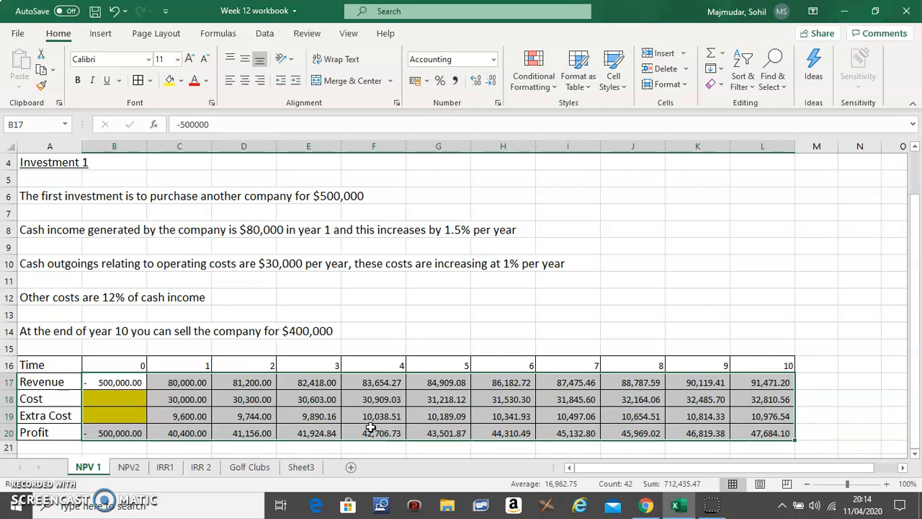
pyautogui.click(314, 416)
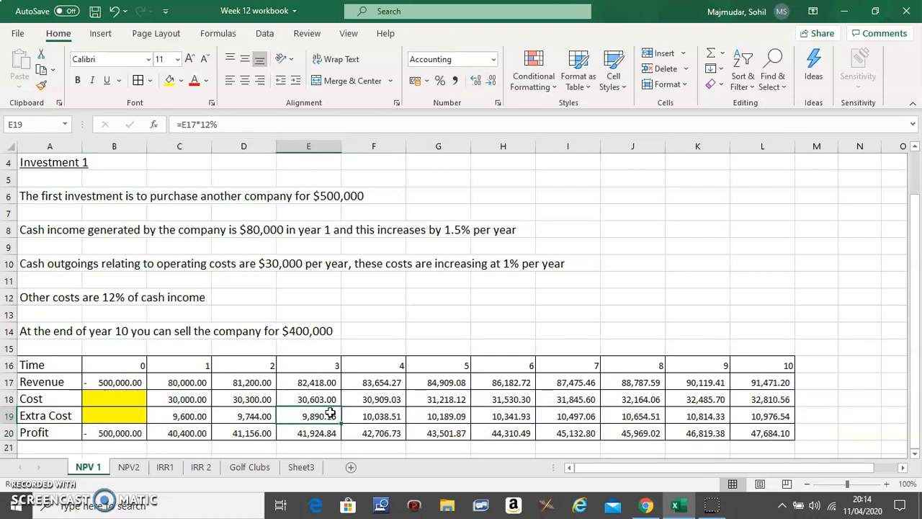